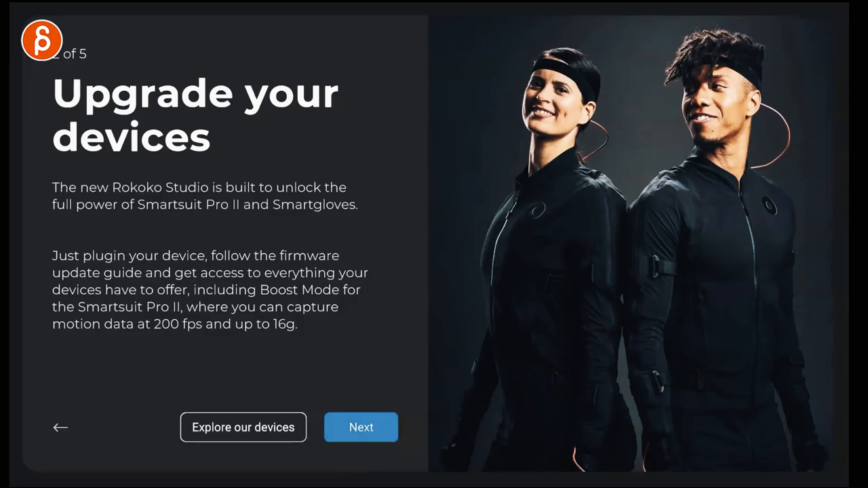
- Advance through the welcome tour pages and dismiss the Studio Beta update notes
click(361, 427)
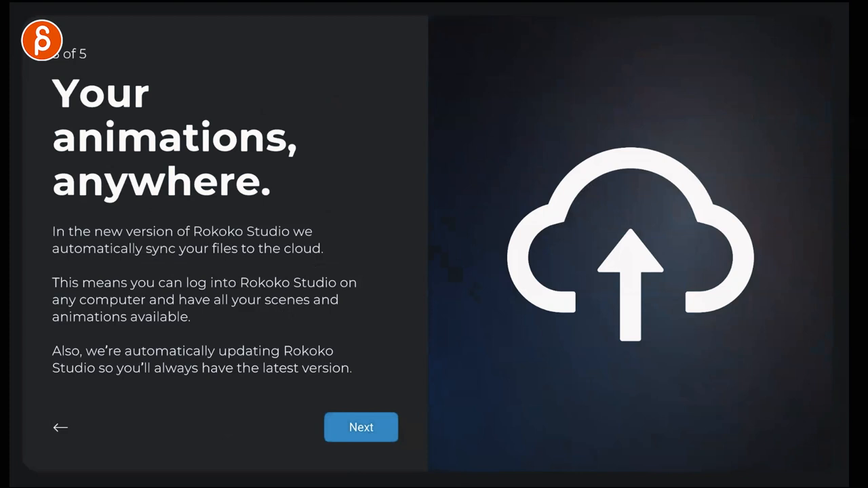
click(360, 427)
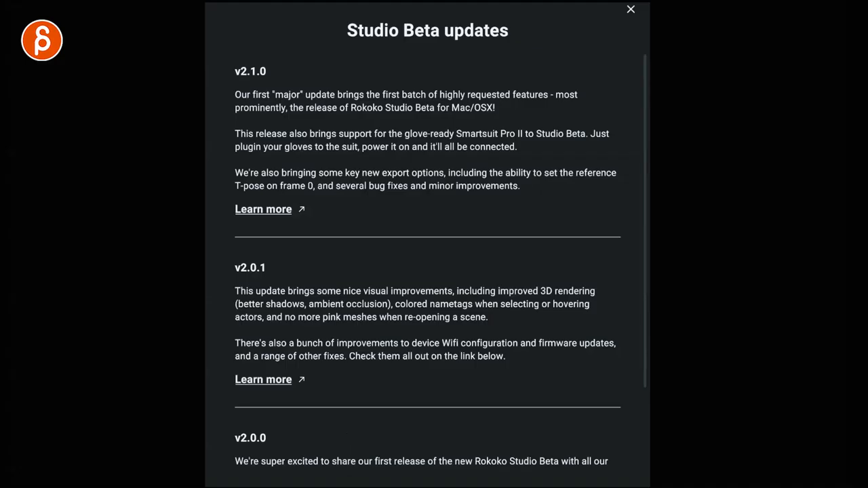
click(629, 10)
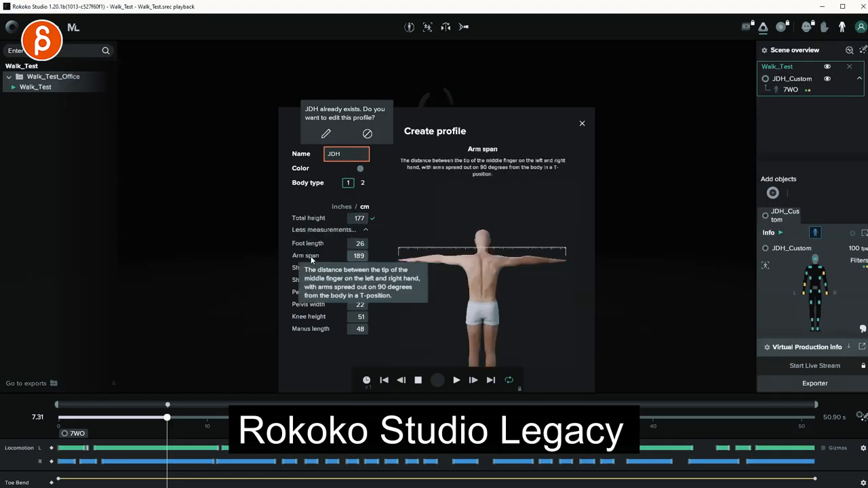
mouse_move(310, 293)
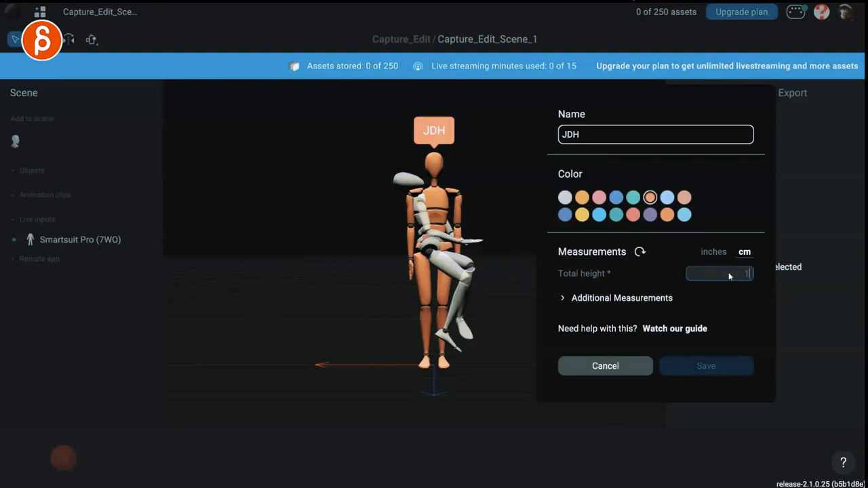
- Save a JDH_default actor profile with total height 184 cm
text(184)
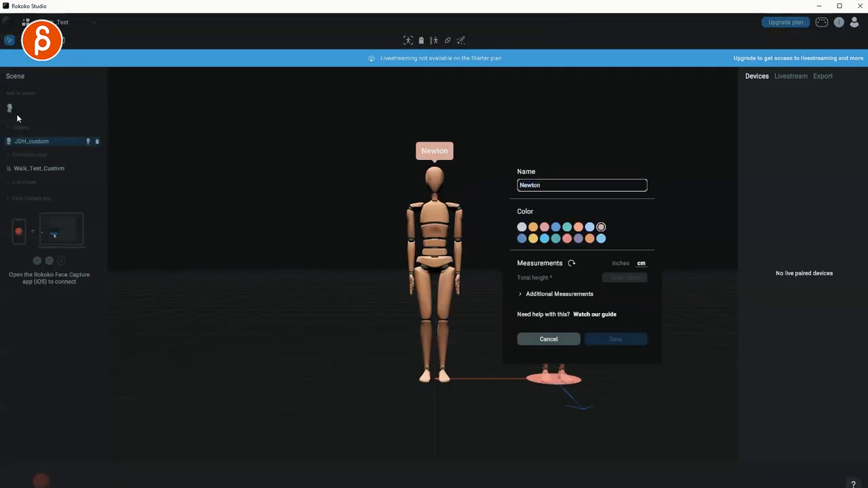
text(JDH_default)
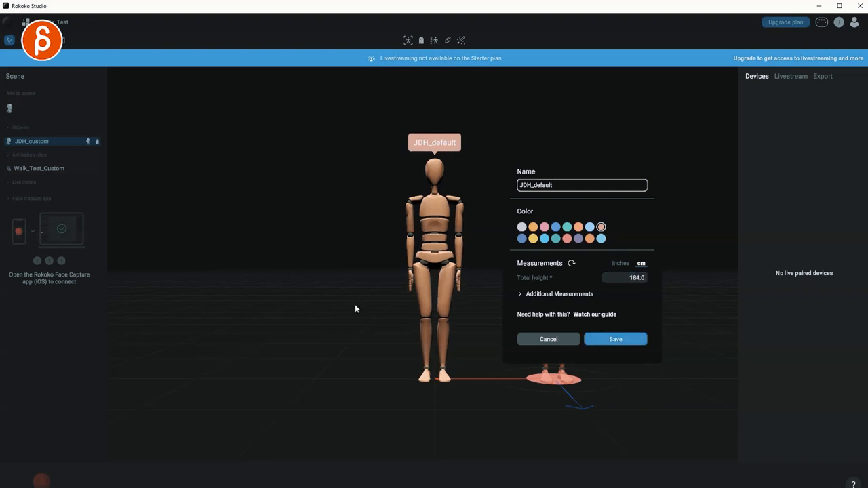
click(616, 338)
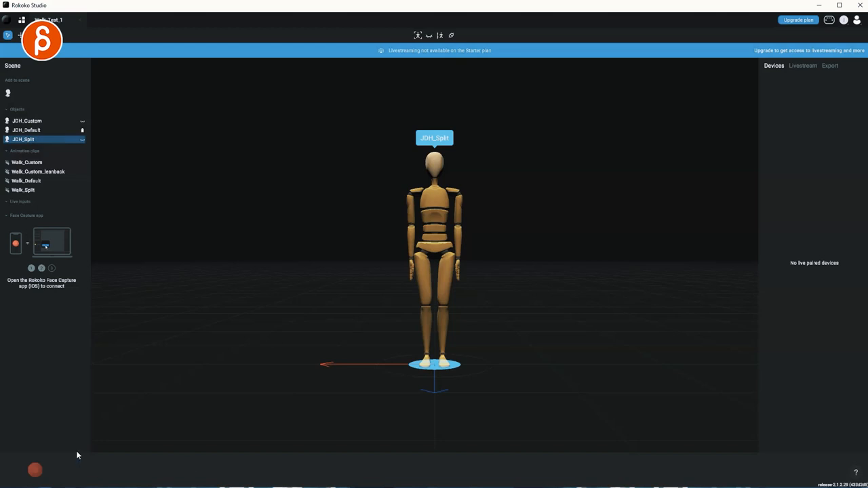
- Select the JDH_Default actor in the Scene panel and bring up the Animation clips context menu
click(27, 130)
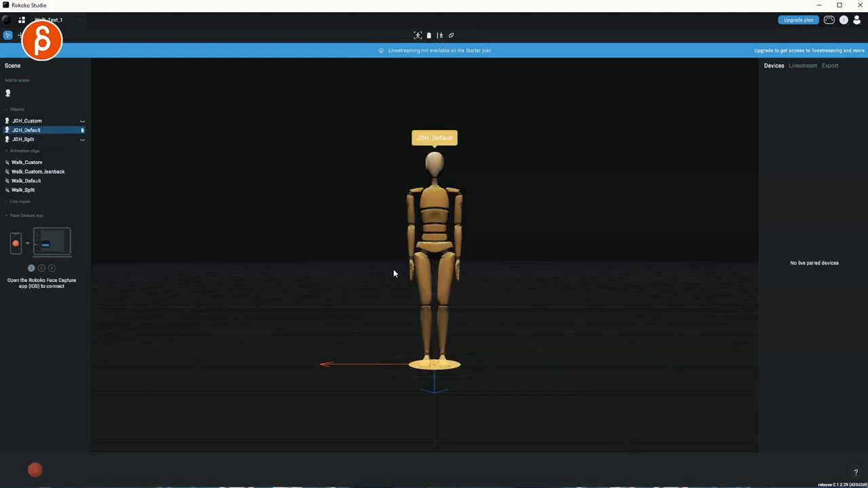
right_click(27, 121)
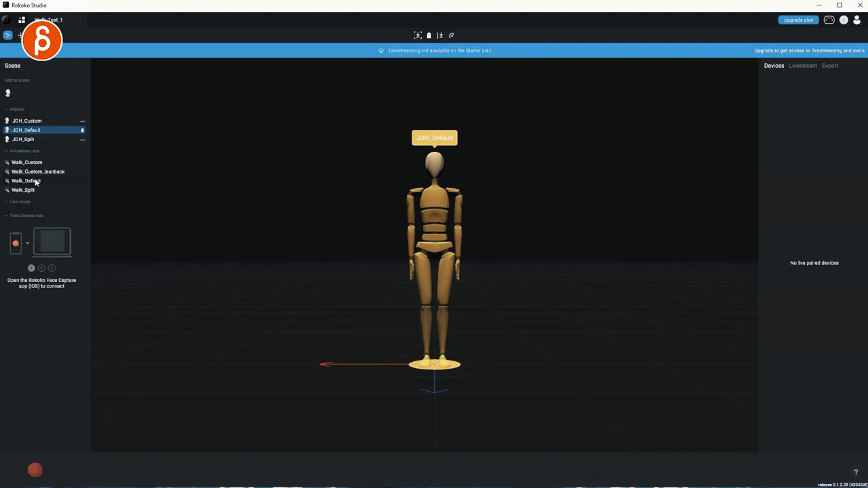
- Review the Walk_Default clip by scrubbing the playhead back and forth through the walk
double_click(25, 182)
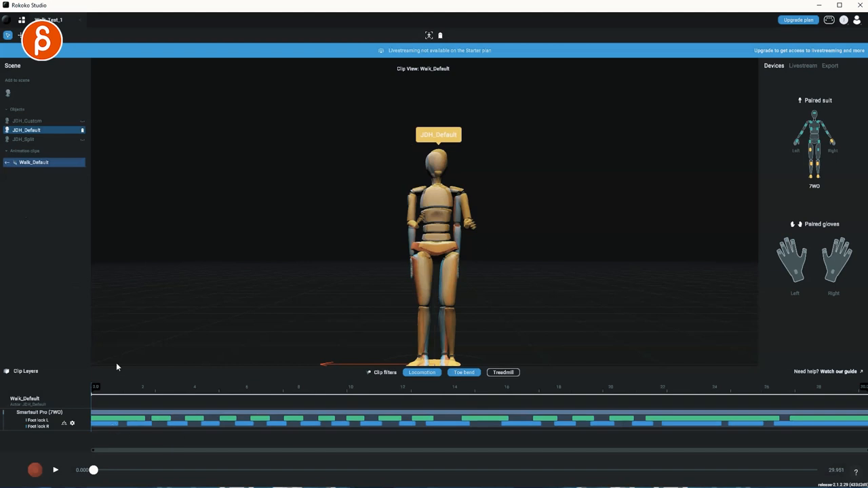
mouse_move(125, 455)
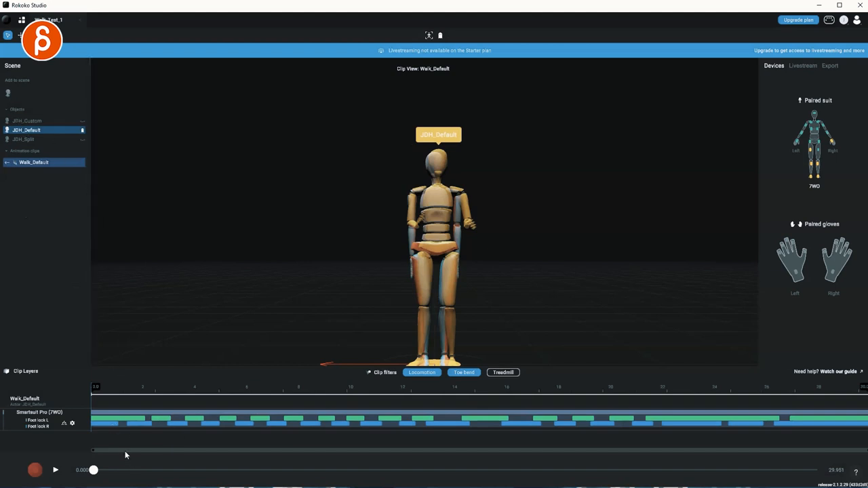
drag(92, 469, 176, 469)
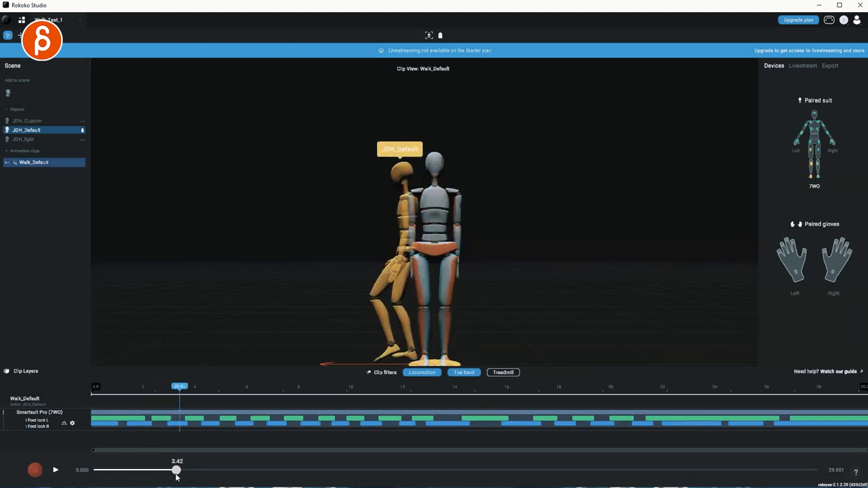
drag(176, 469, 212, 469)
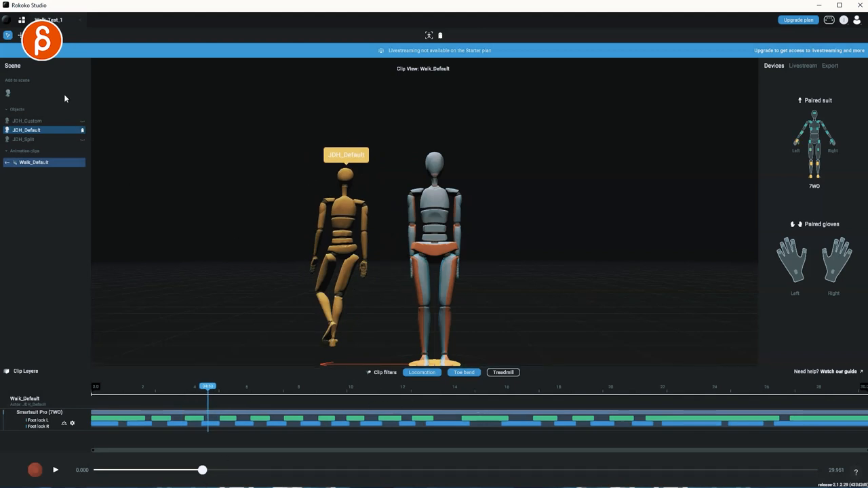
mouse_move(25, 90)
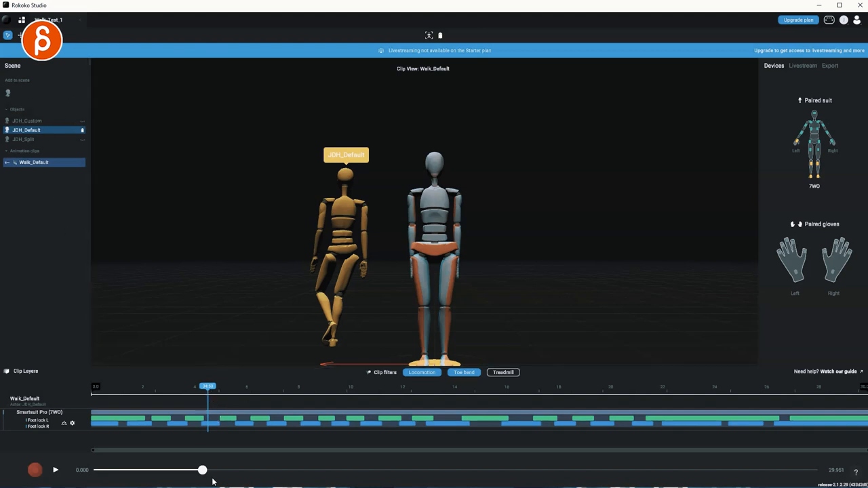
drag(202, 469, 410, 469)
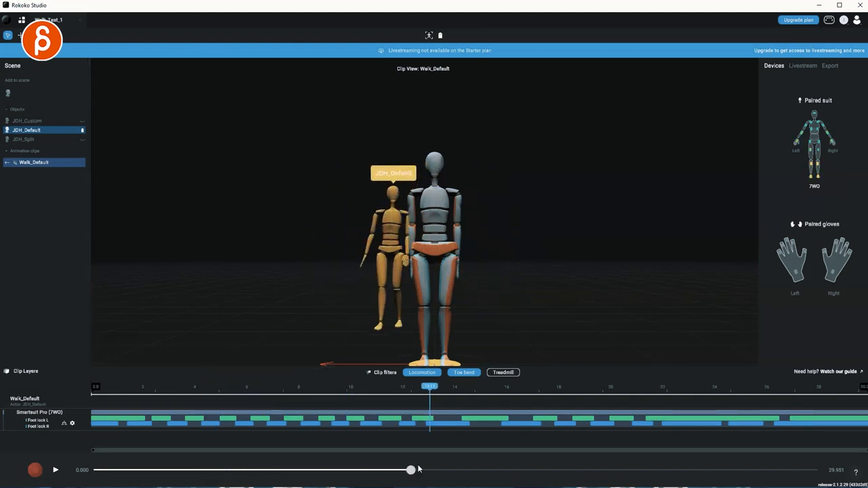
drag(410, 469, 542, 469)
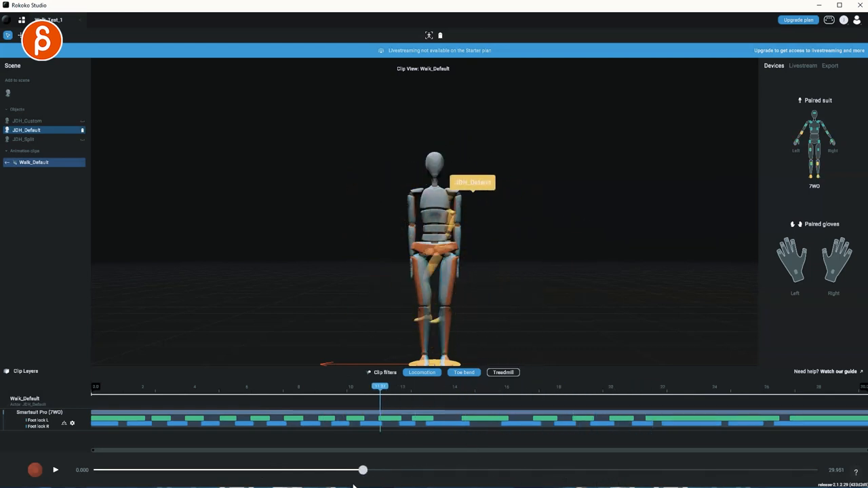
drag(364, 469, 216, 469)
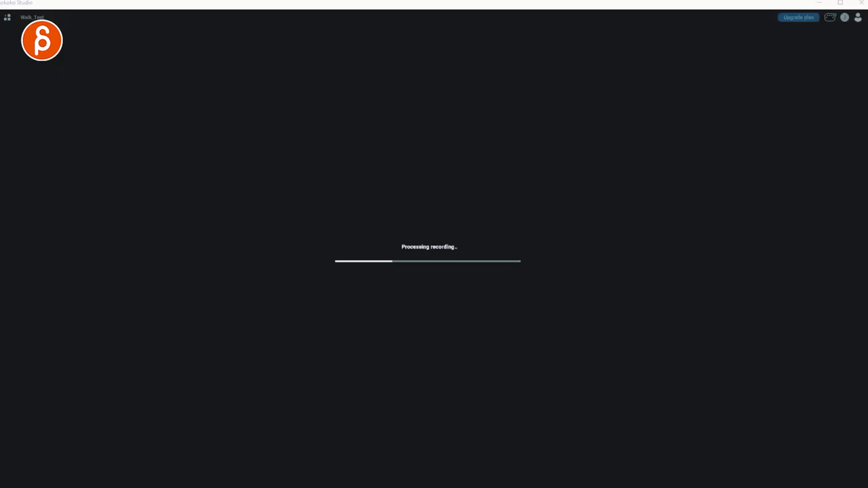
mouse_move(621, 38)
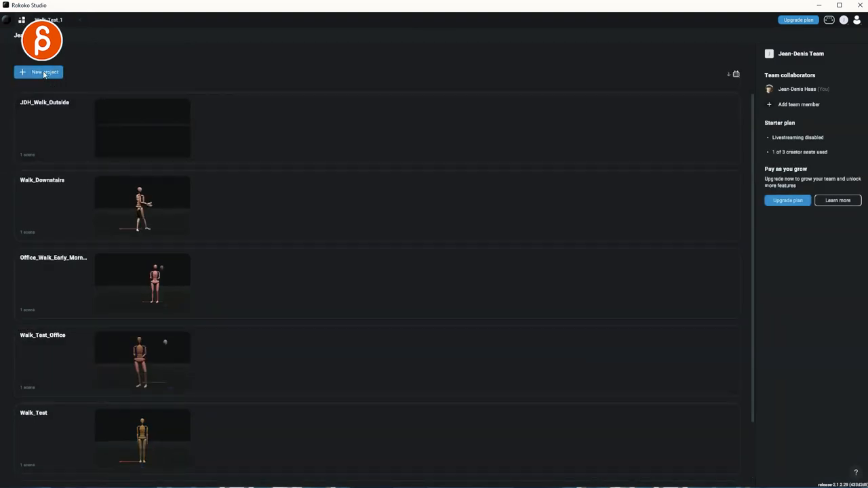
- Create the For_Youtube project containing a new Example scene
click(38, 73)
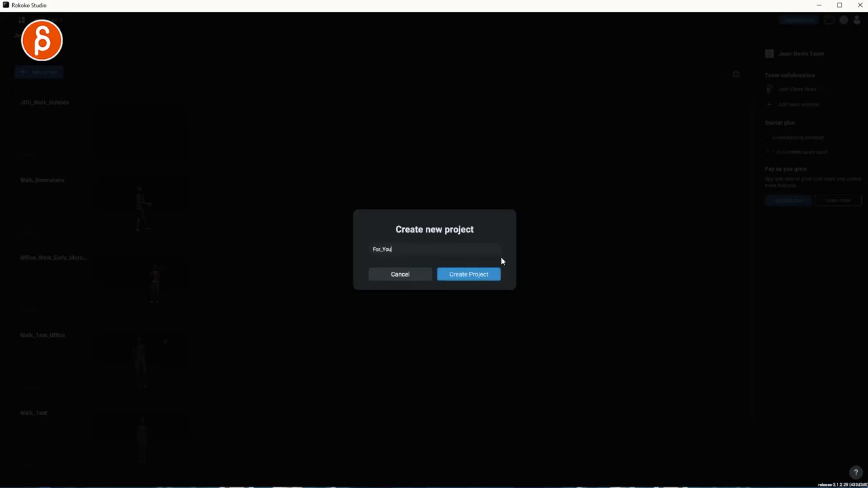
click(467, 274)
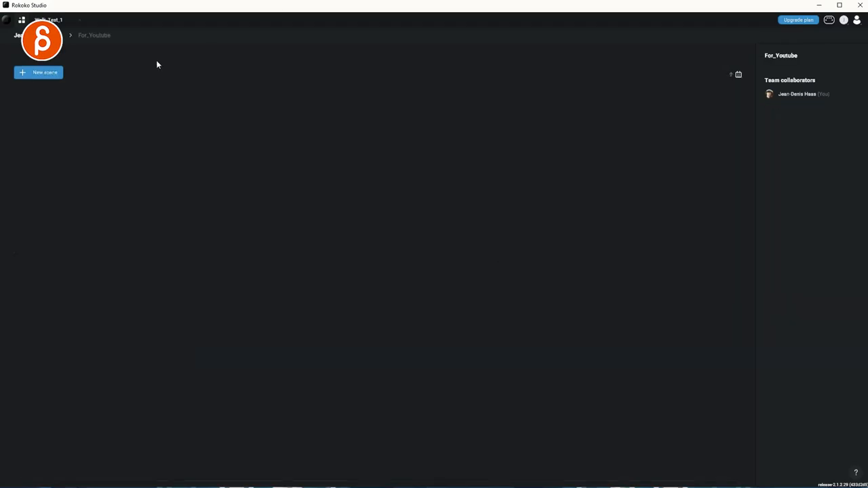
click(38, 71)
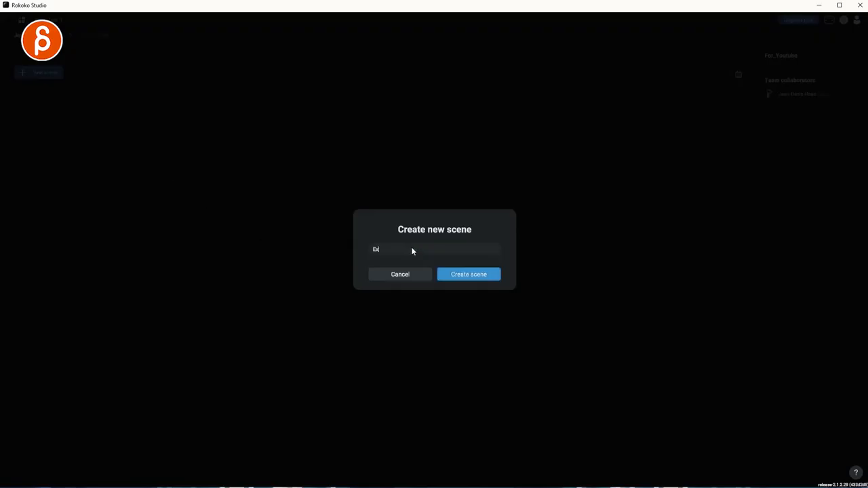
click(468, 274)
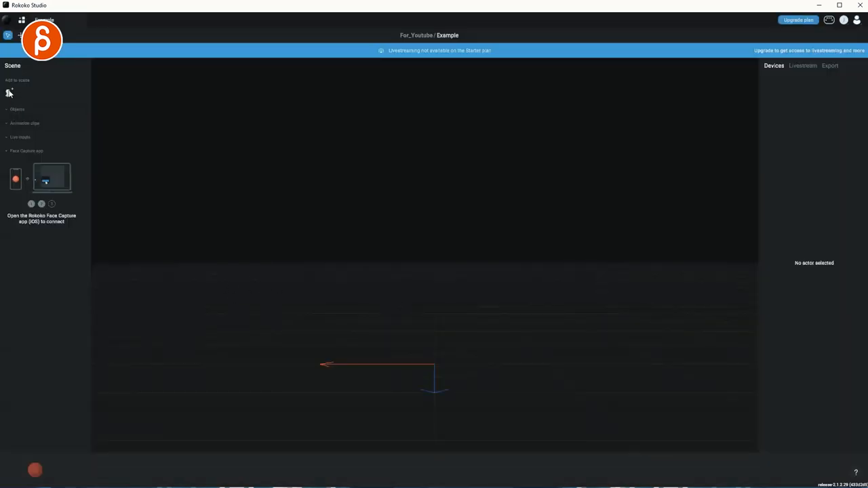
- Add a 184 cm actor to the Example scene and save its profile
click(8, 92)
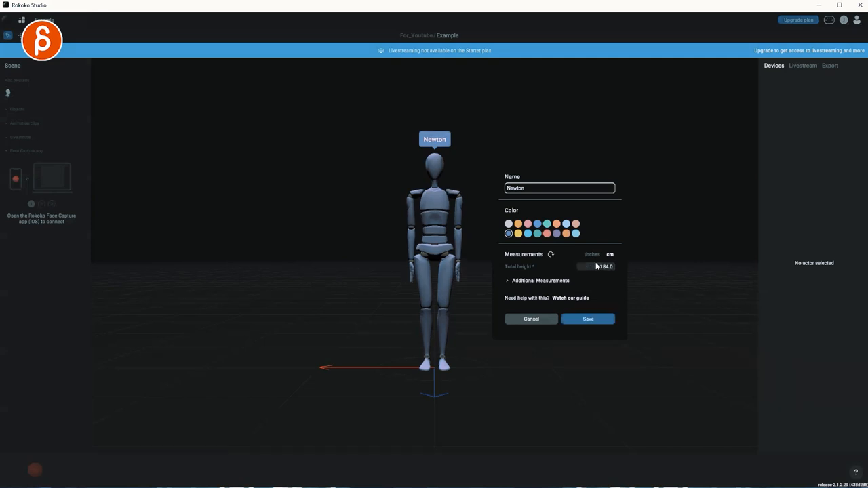
click(587, 318)
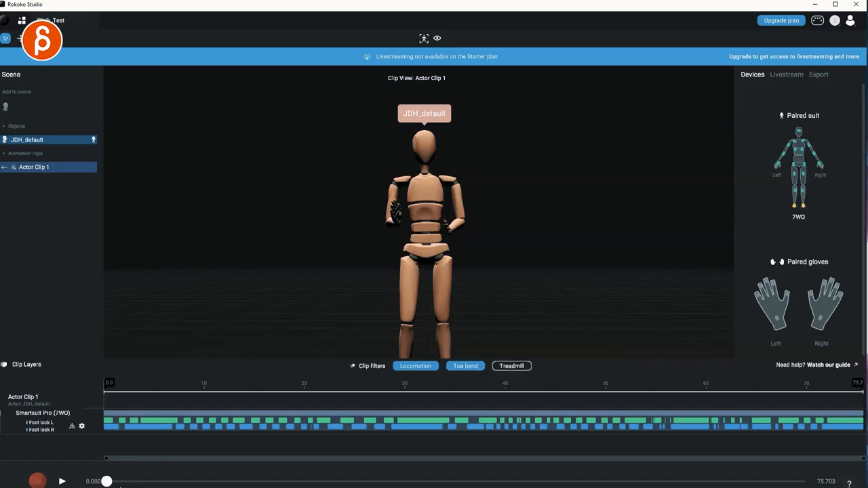
- Scrub through Actor Clip 1 and orbit the viewport to inspect it from another angle
drag(105, 482, 270, 481)
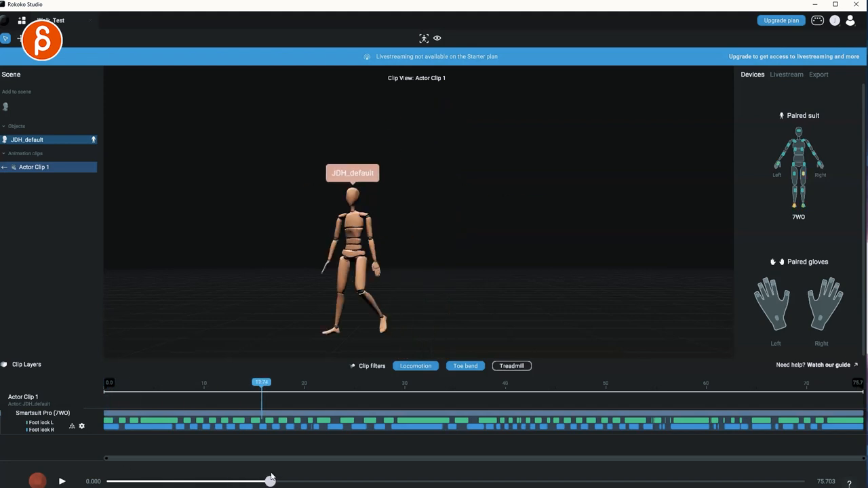
drag(270, 480, 106, 480)
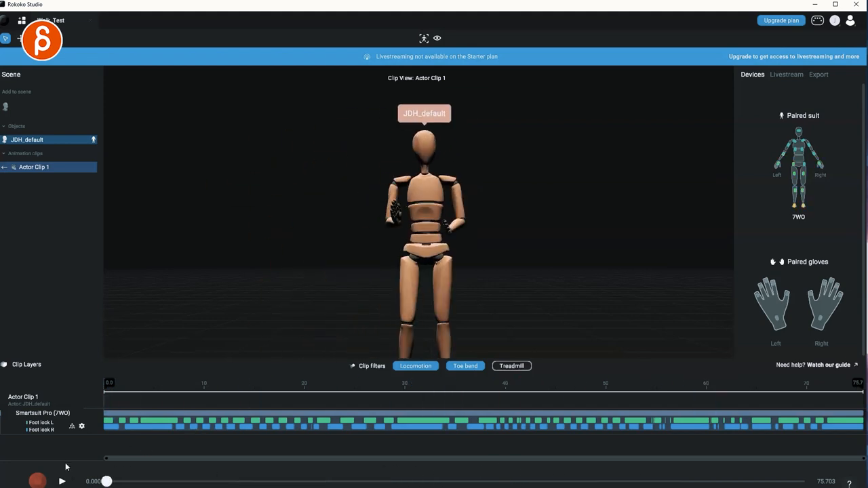
mouse_move(295, 203)
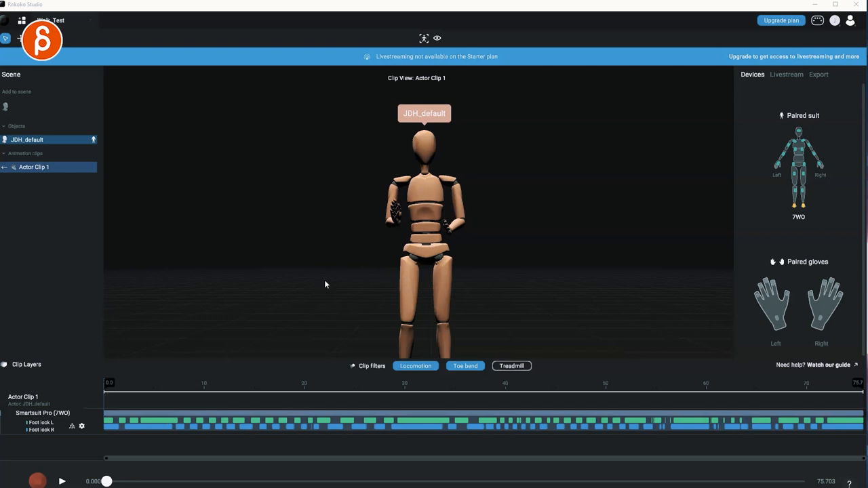
mouse_move(349, 240)
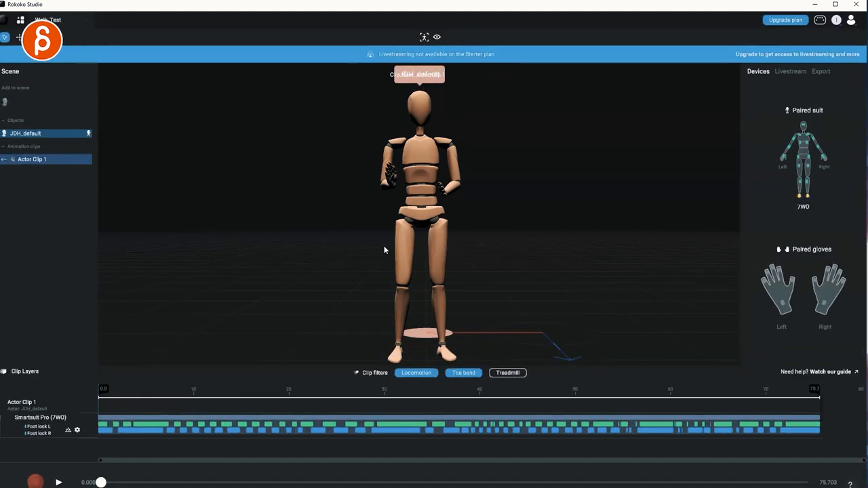
drag(101, 482, 109, 482)
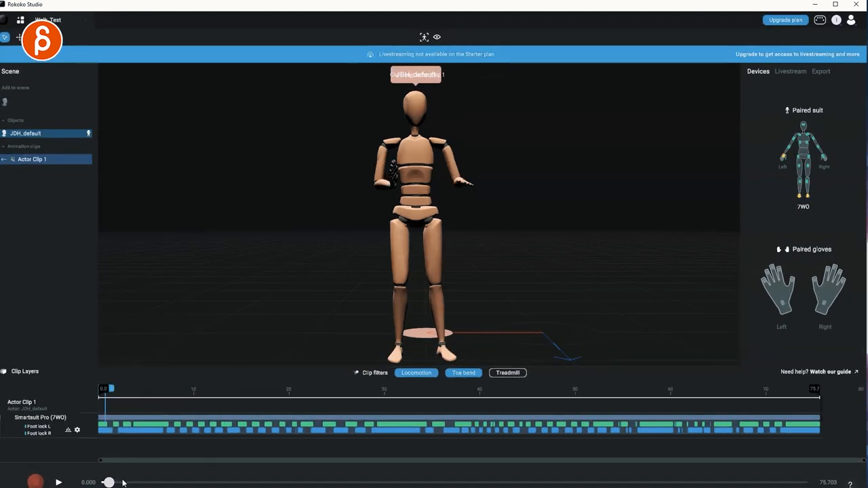
drag(109, 483, 230, 483)
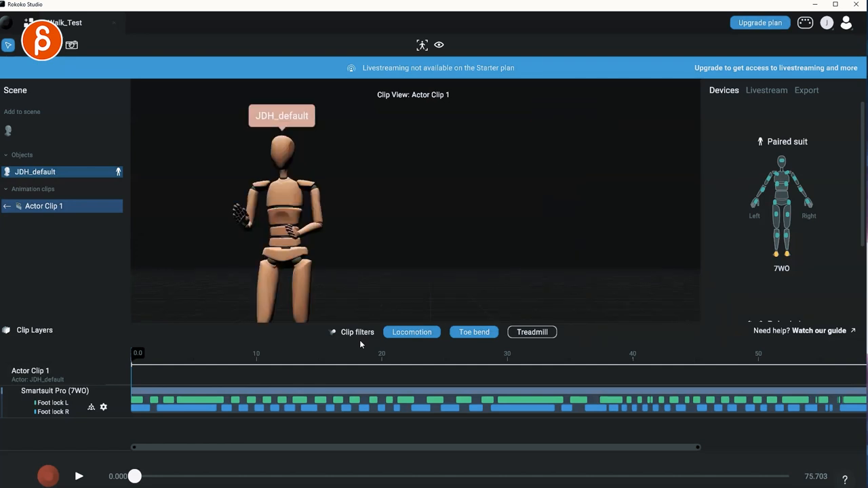
mouse_move(320, 285)
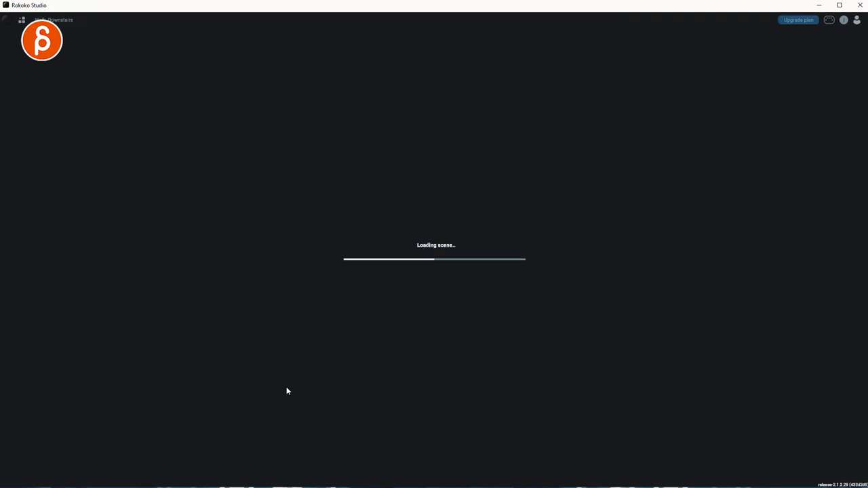
mouse_move(214, 361)
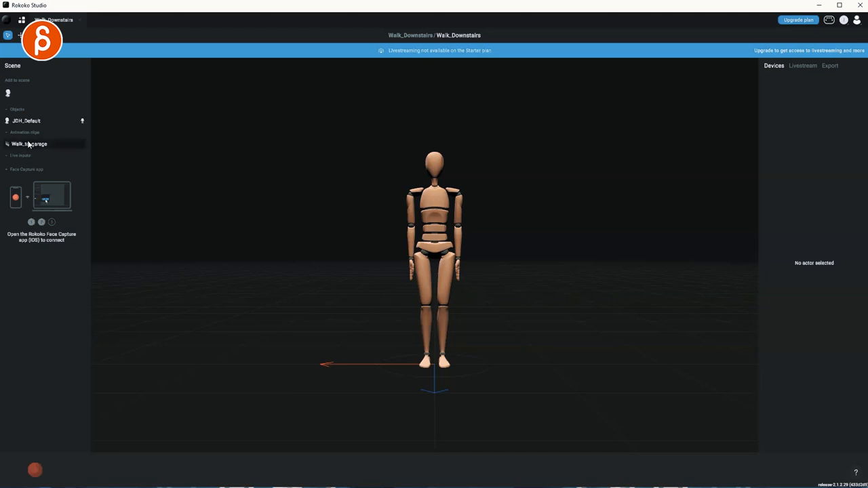
- Play the Walk_to_garage clip, pausing repeatedly to inspect the pose and stride
double_click(34, 144)
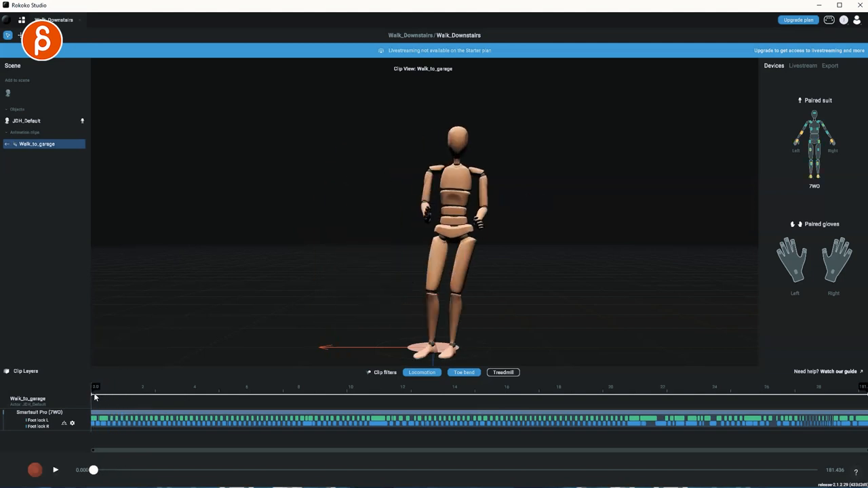
click(51, 469)
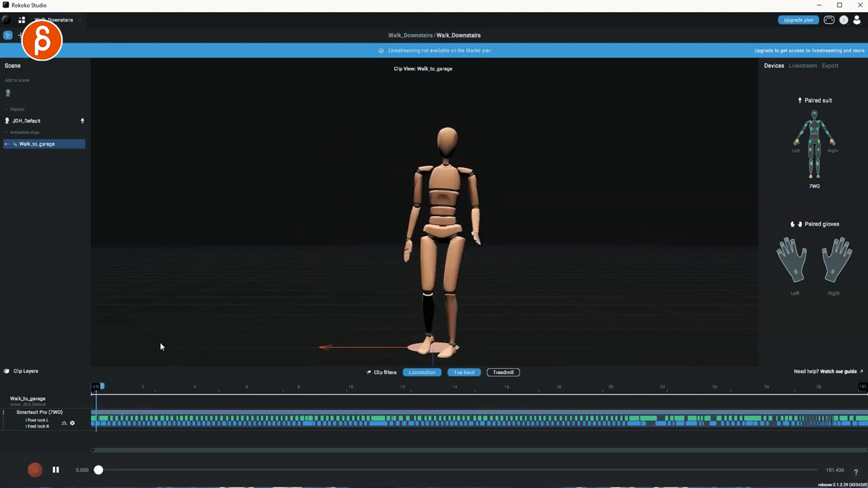
click(54, 470)
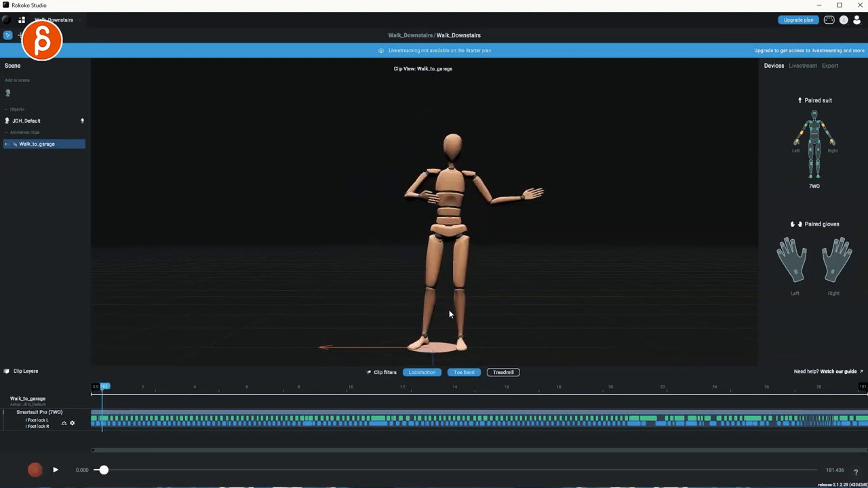
click(54, 471)
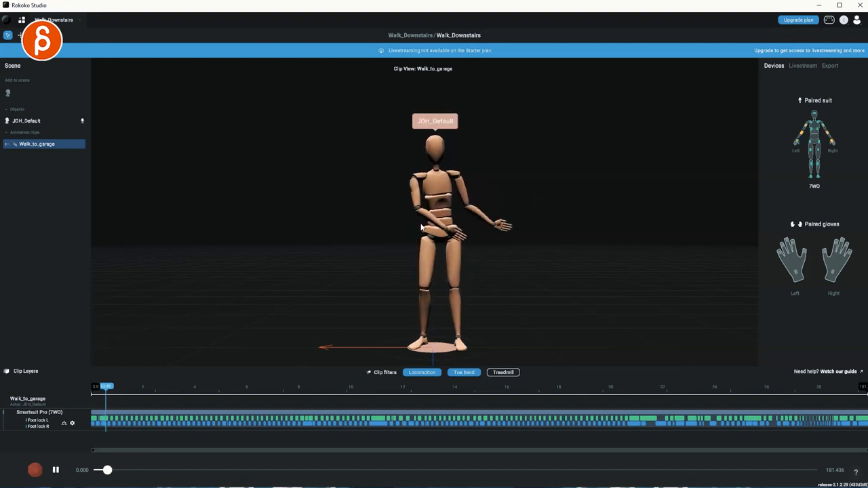
click(54, 470)
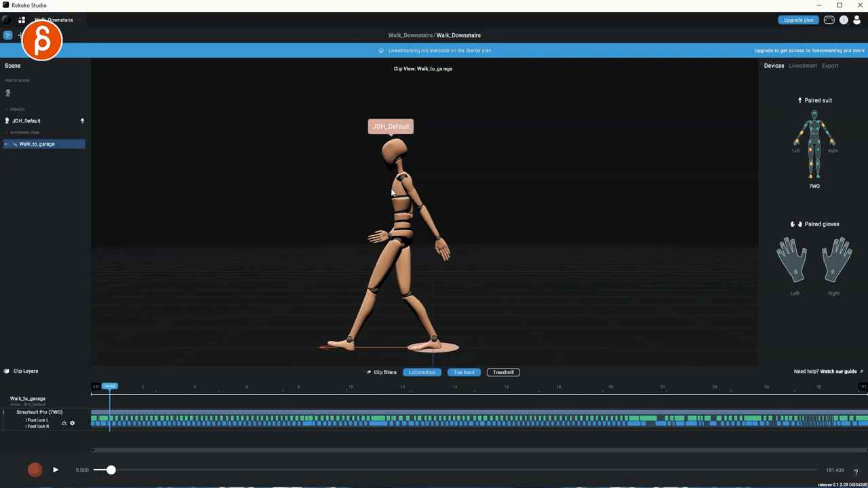
mouse_move(363, 192)
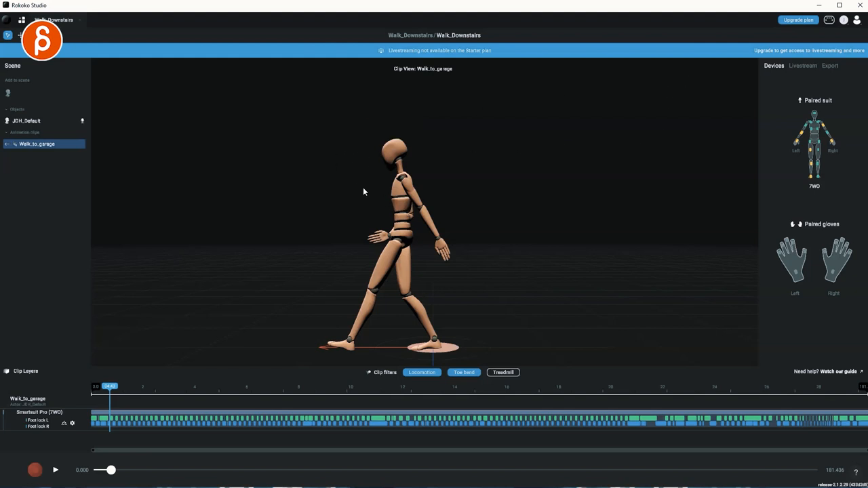
mouse_move(180, 121)
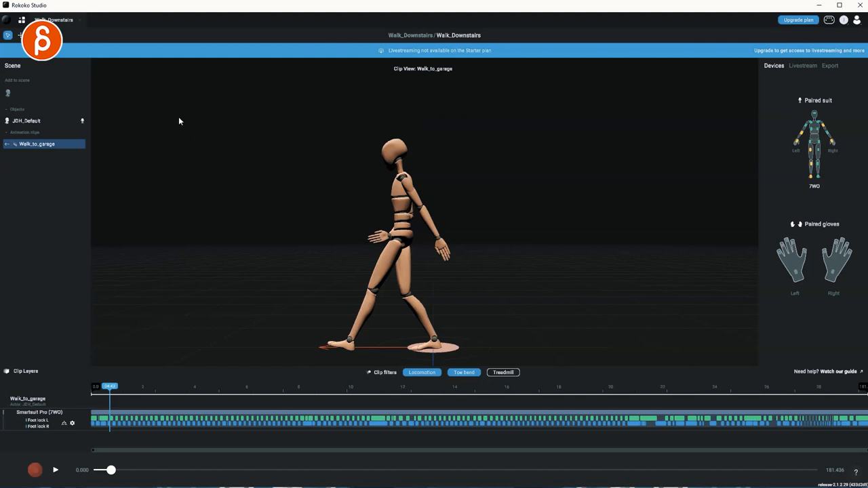
click(53, 469)
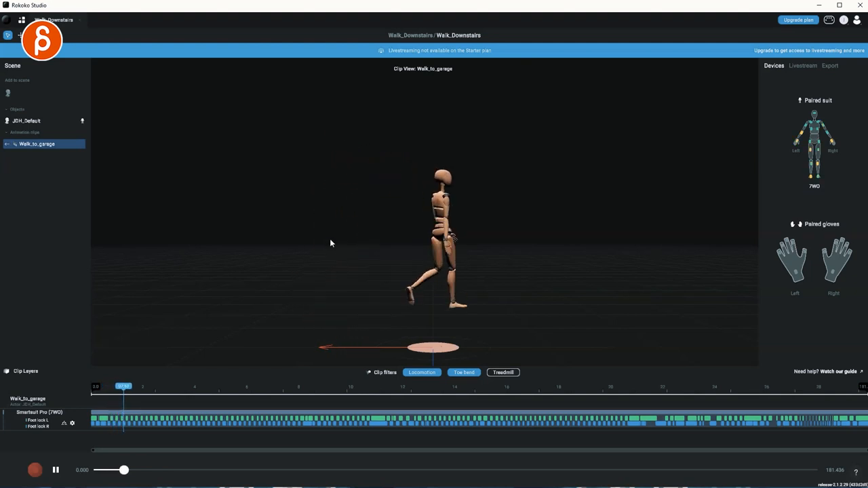
- Continue play-pause review of the foot plants and orbit the view to follow the walk
click(112, 394)
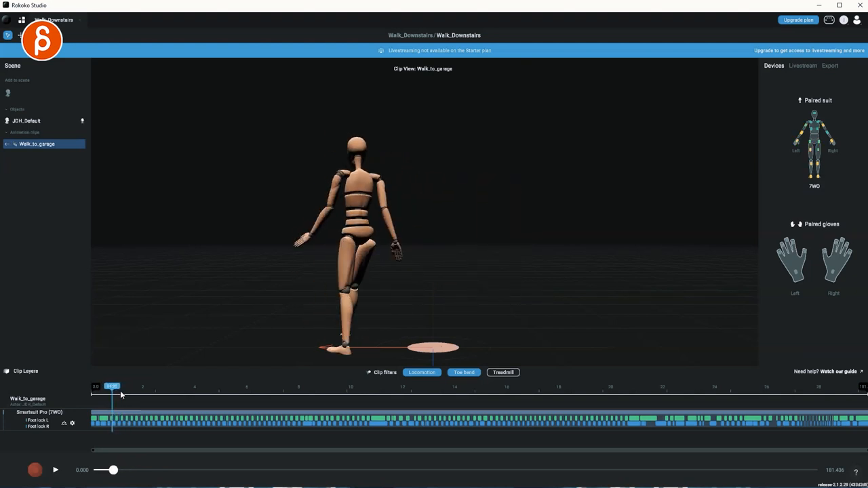
click(54, 471)
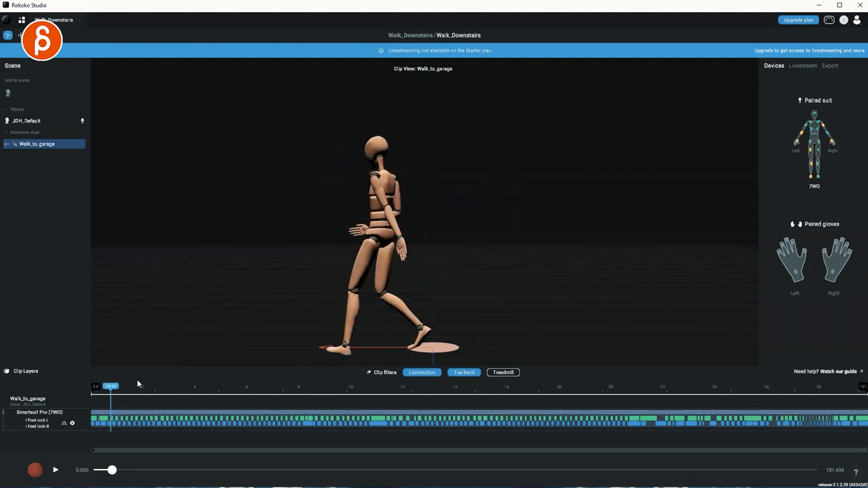
click(53, 470)
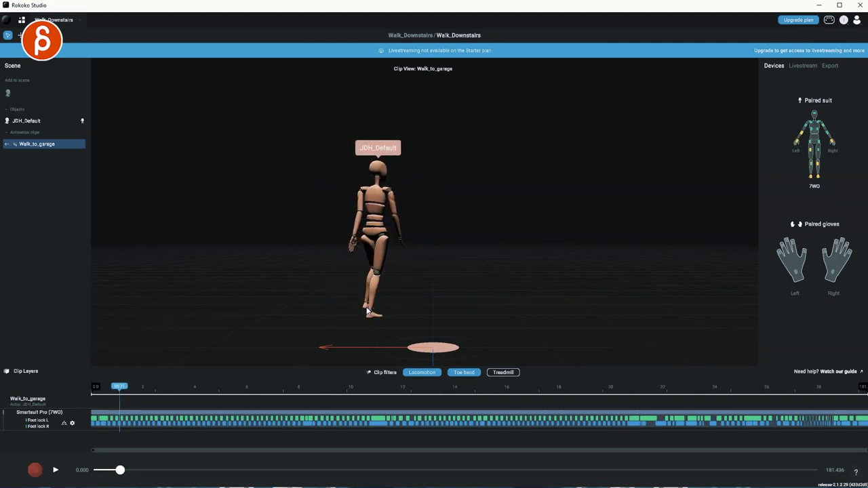
click(54, 470)
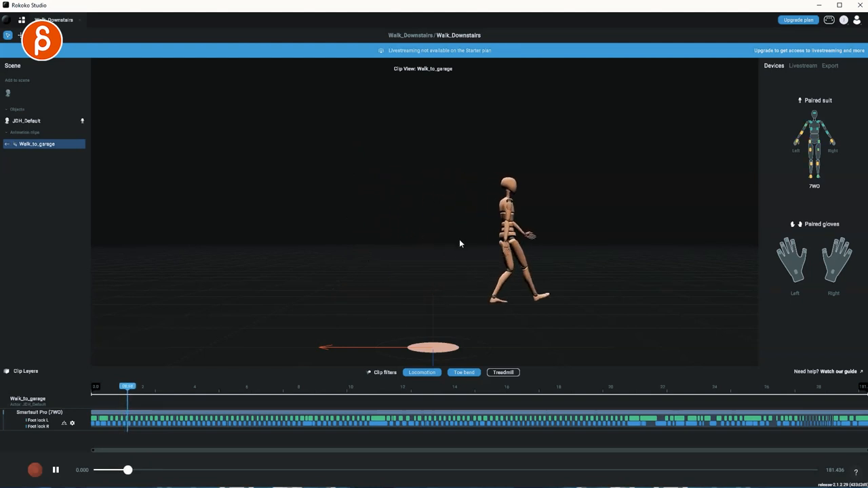
click(136, 392)
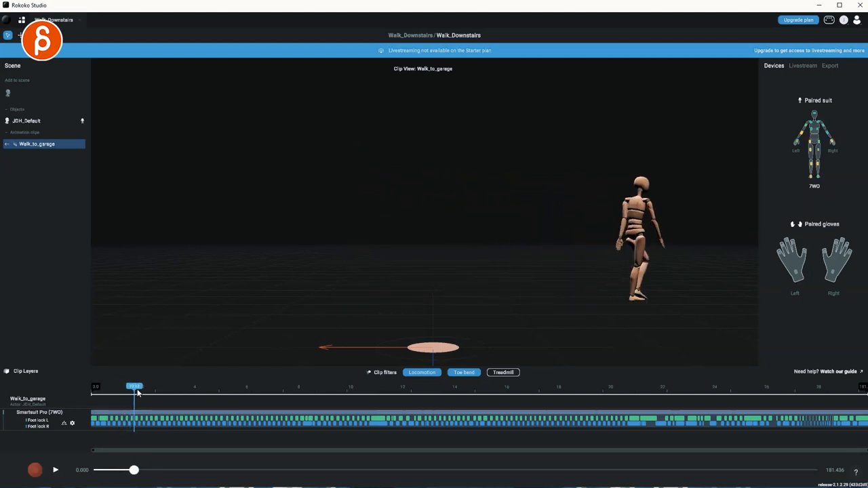
drag(136, 394, 119, 393)
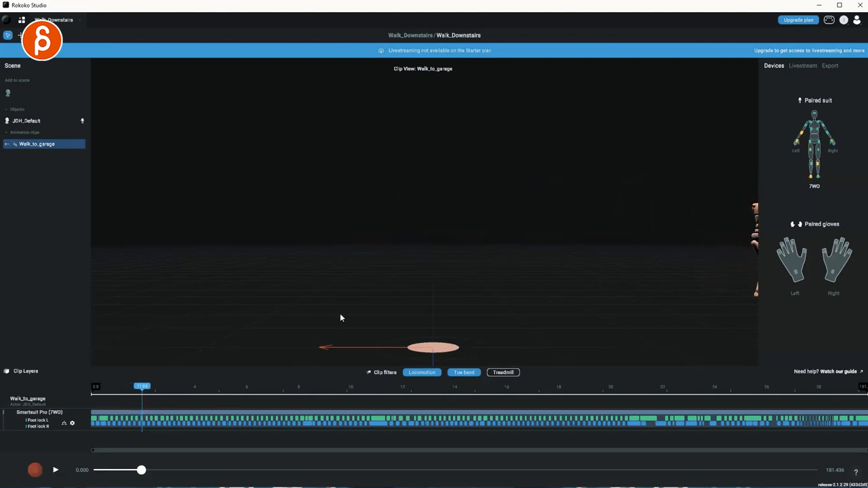
mouse_move(380, 176)
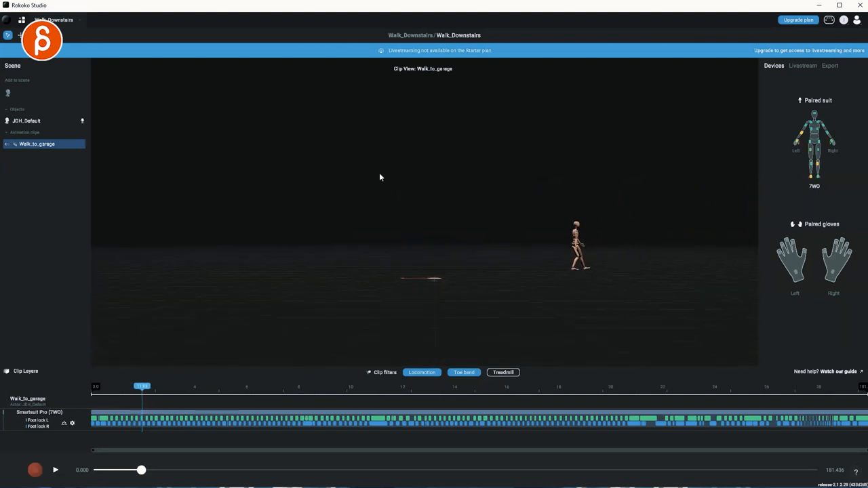
- Let Walk_to_garage play on so root motion carries the character across the floor, pausing mid-clip
click(54, 470)
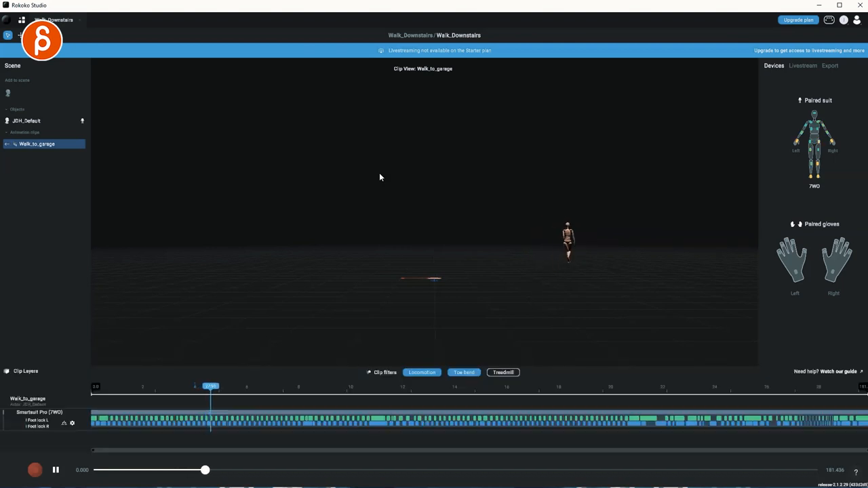
click(54, 470)
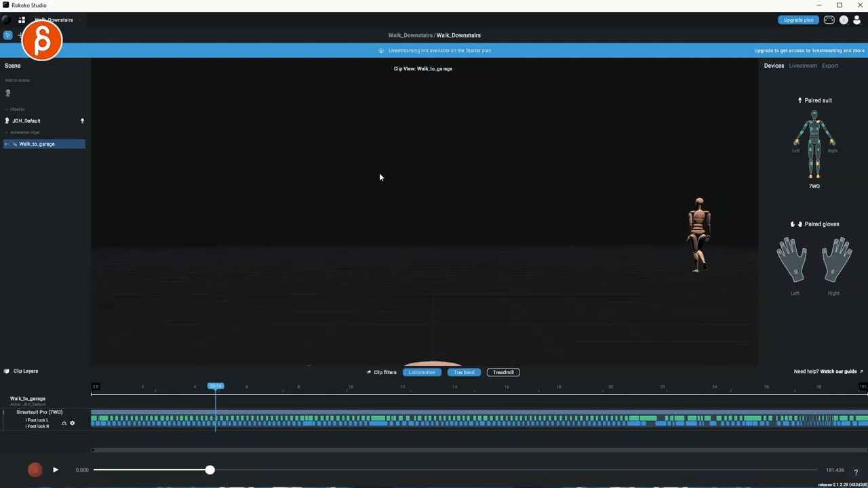
click(52, 469)
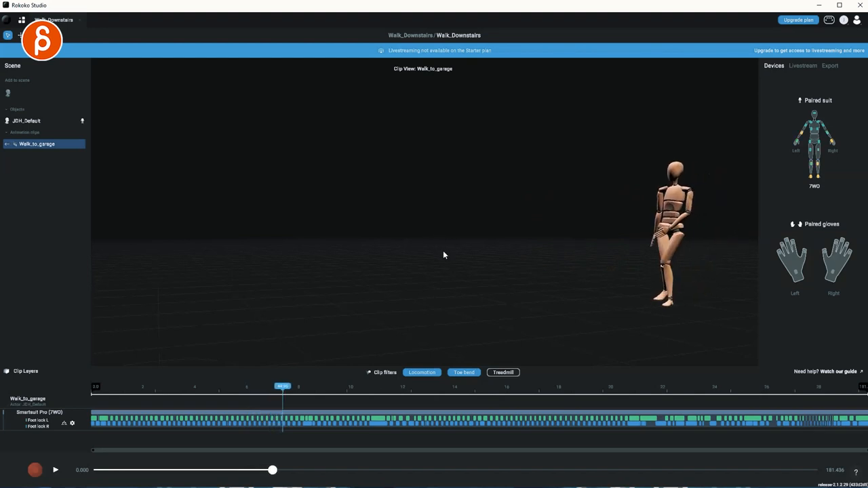
- Select the walking character, toggle playback and orbit around it
click(51, 470)
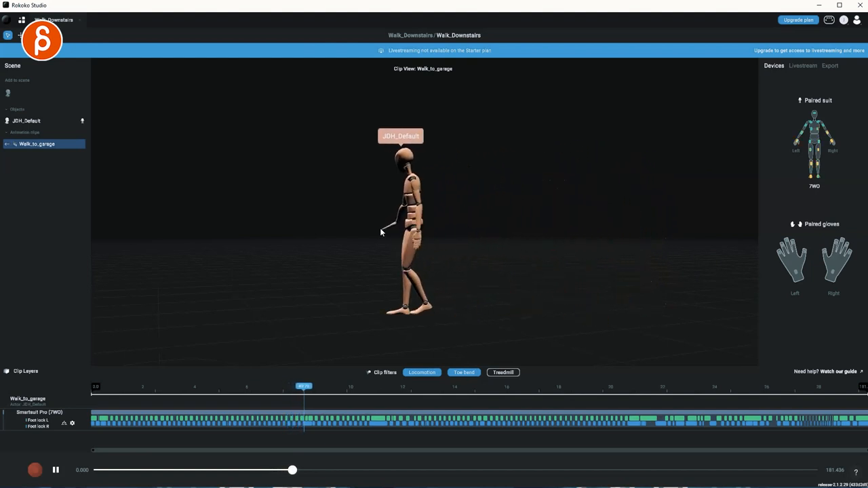
click(54, 469)
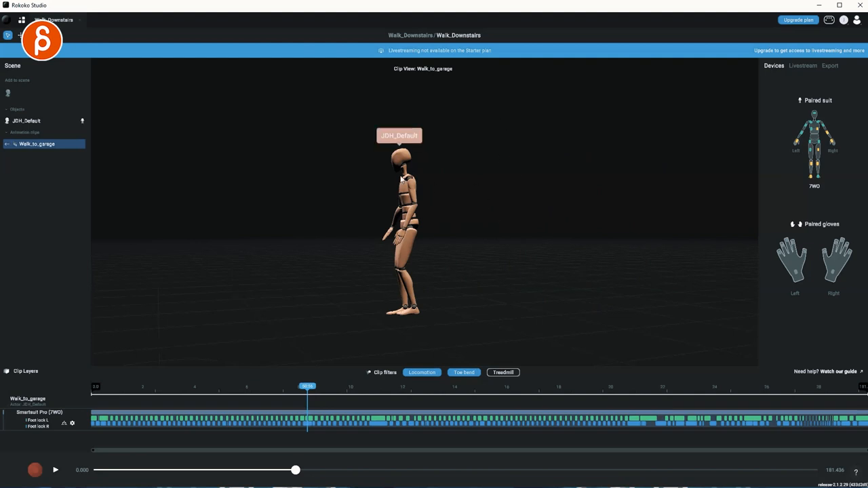
click(53, 470)
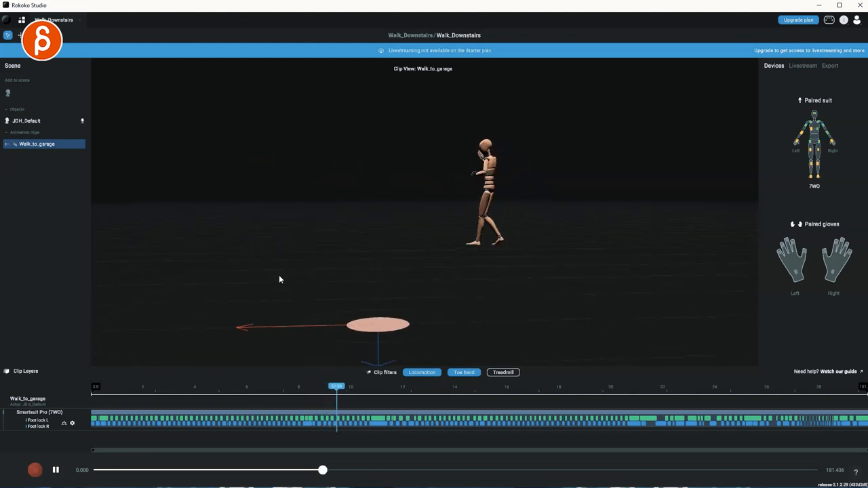
drag(323, 470, 330, 469)
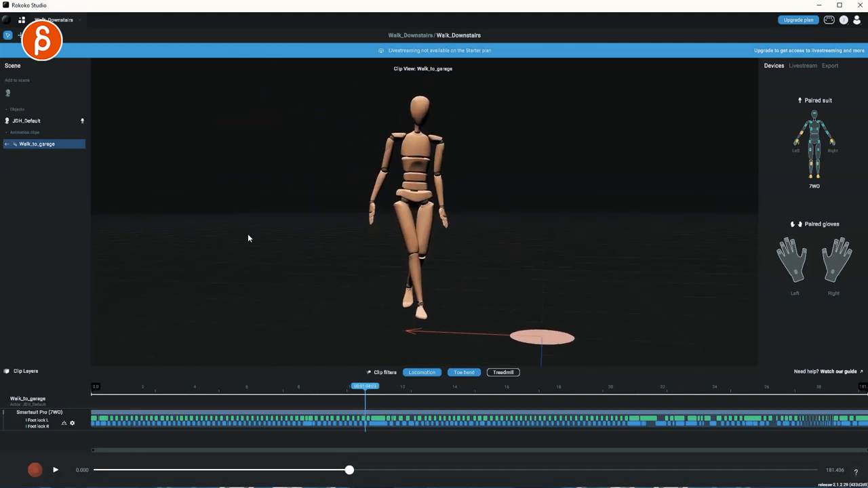
- Toggle playback a few more times and move the clip to a mid-walk frame
click(54, 470)
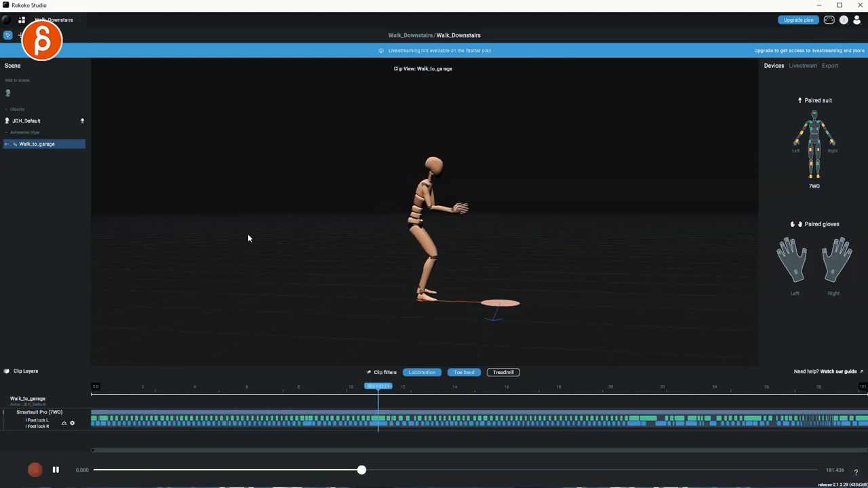
click(55, 469)
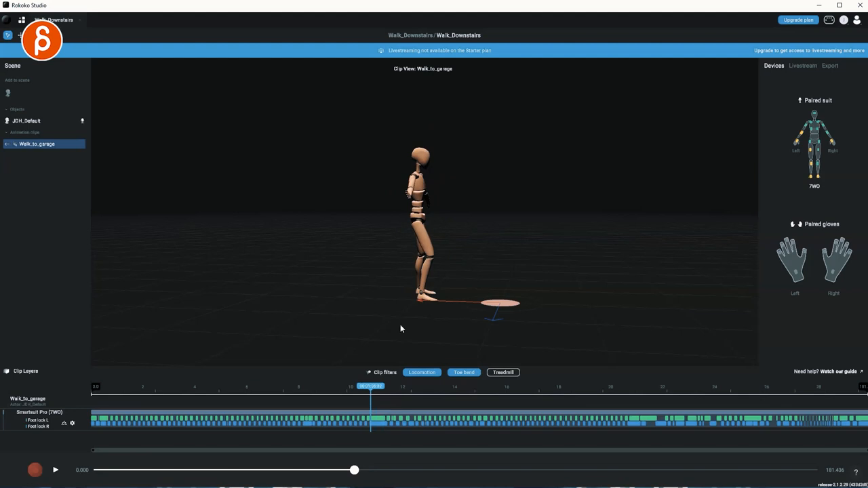
click(54, 469)
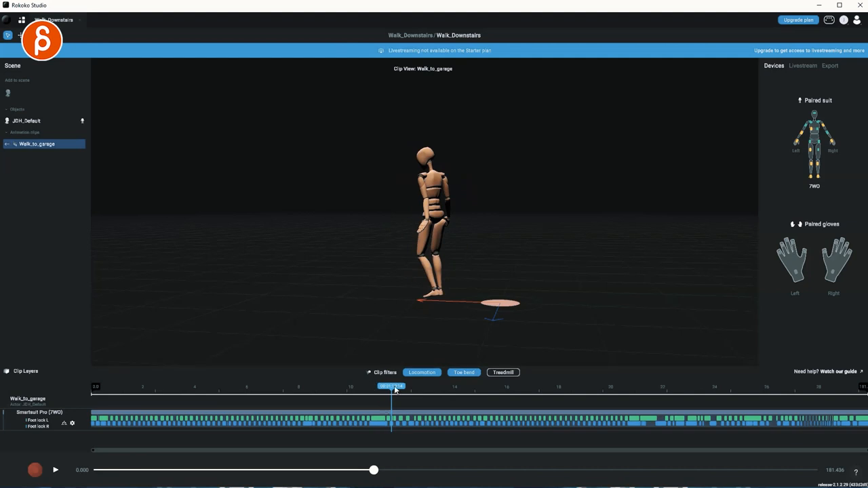
drag(392, 386, 385, 386)
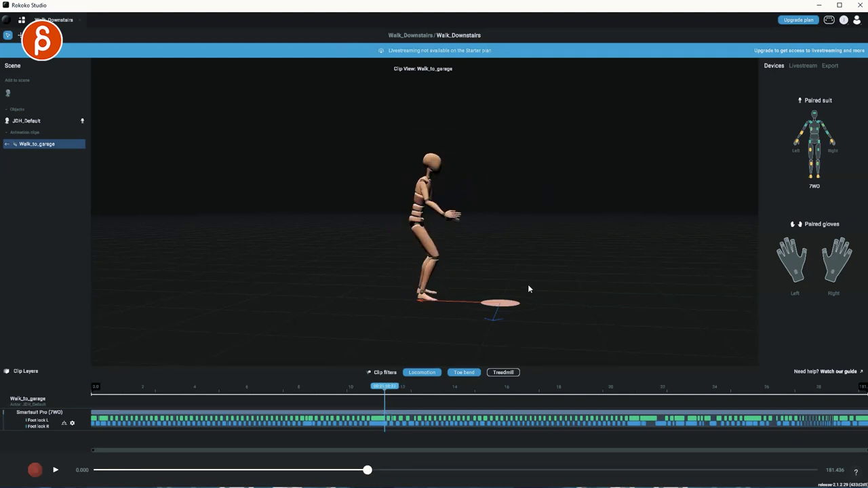
- Play Walk_to_garage in bursts, pausing partway and finally stopping the clip mid-stride
click(55, 471)
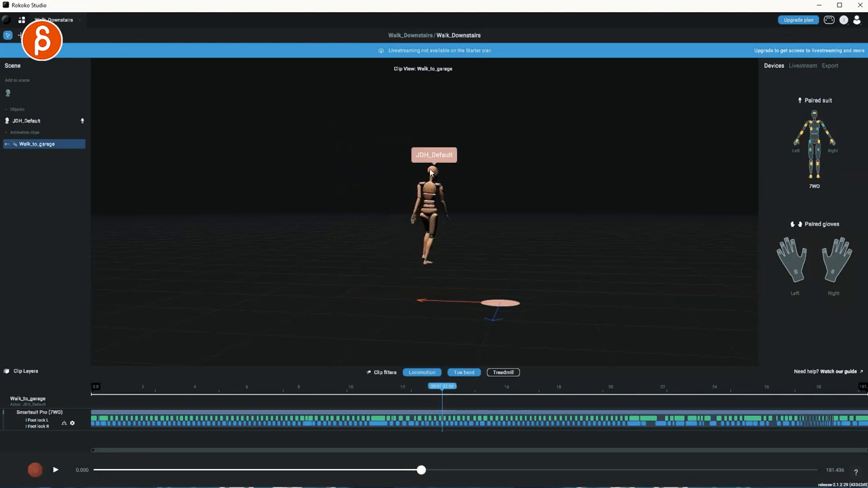
click(55, 469)
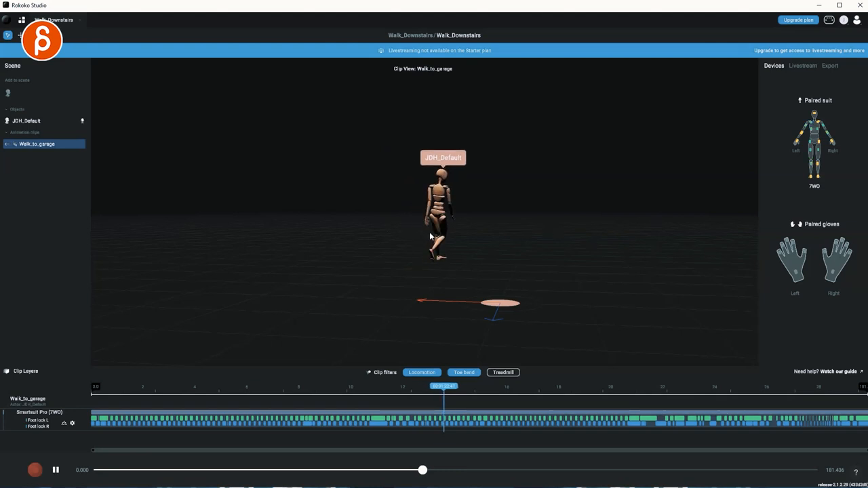
click(54, 469)
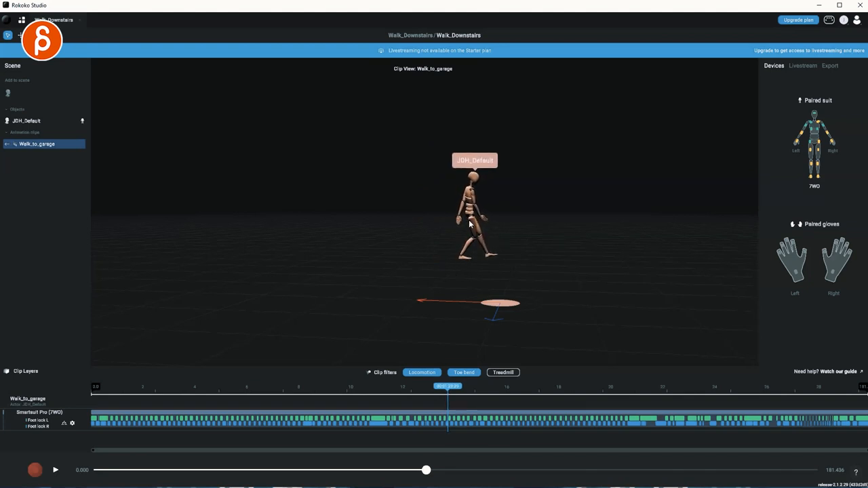
click(53, 470)
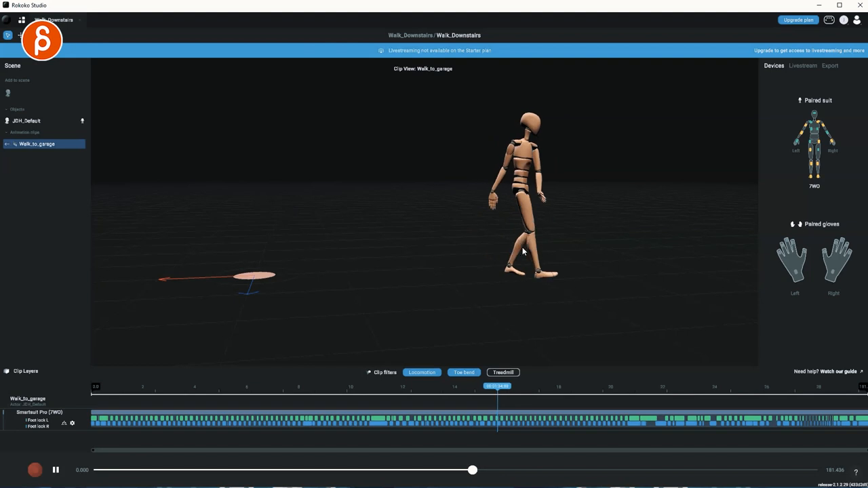
click(54, 470)
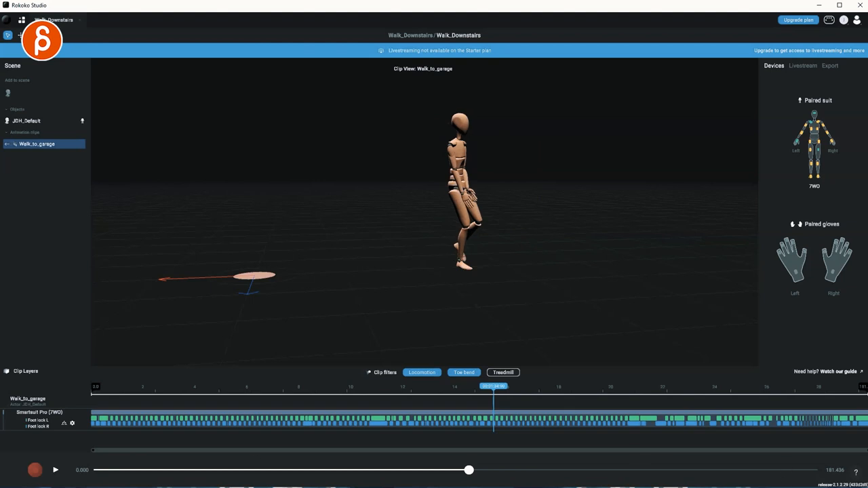
mouse_move(95, 455)
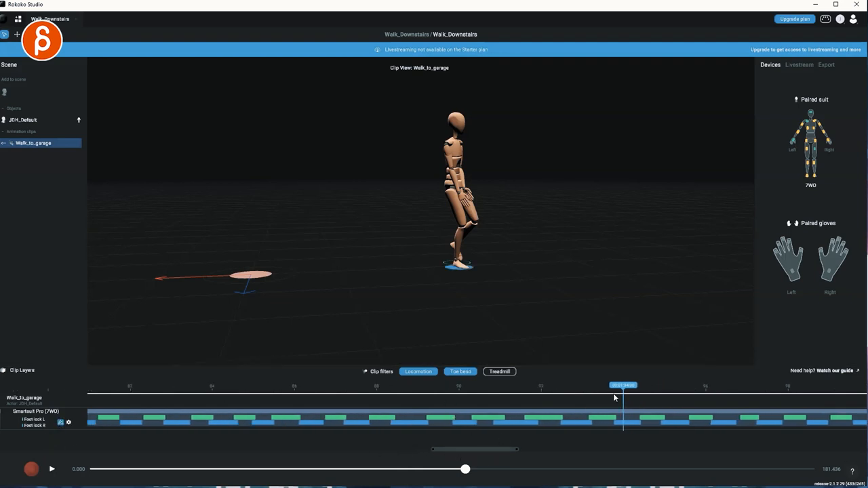
- Step the playhead forward a few frames at a time to watch JDH_Default's foot plants, then show the whole clip
drag(623, 385, 587, 386)
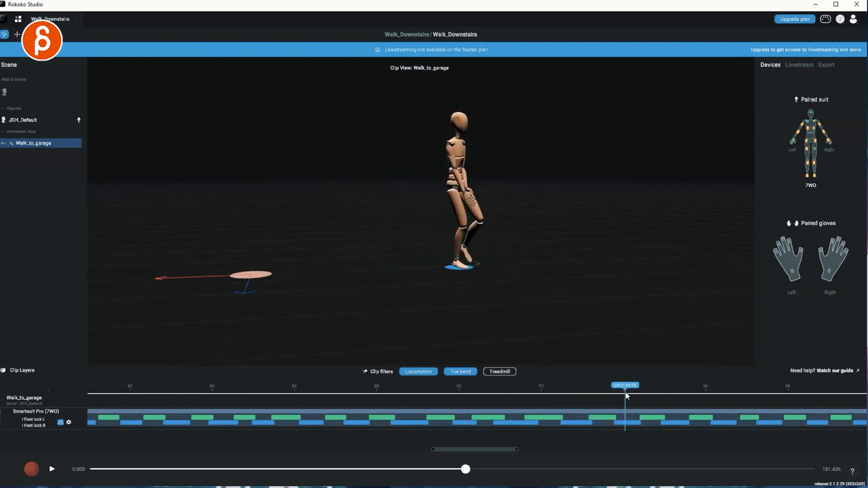
drag(623, 396, 630, 396)
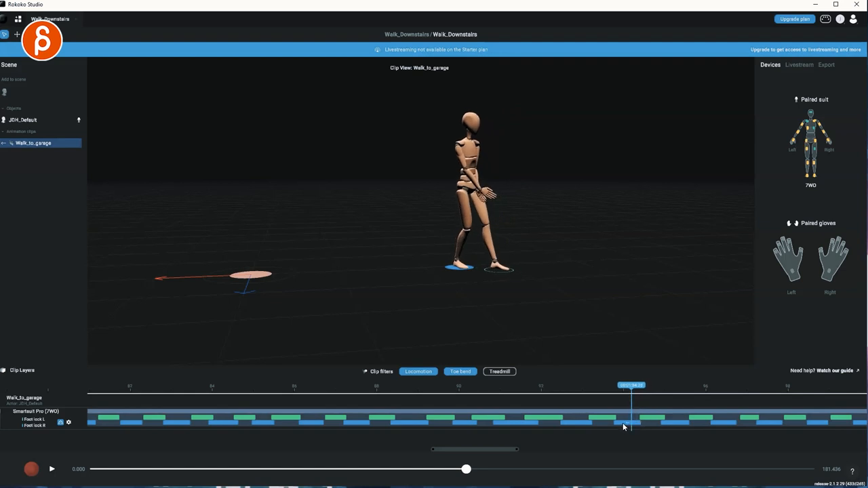
mouse_move(627, 423)
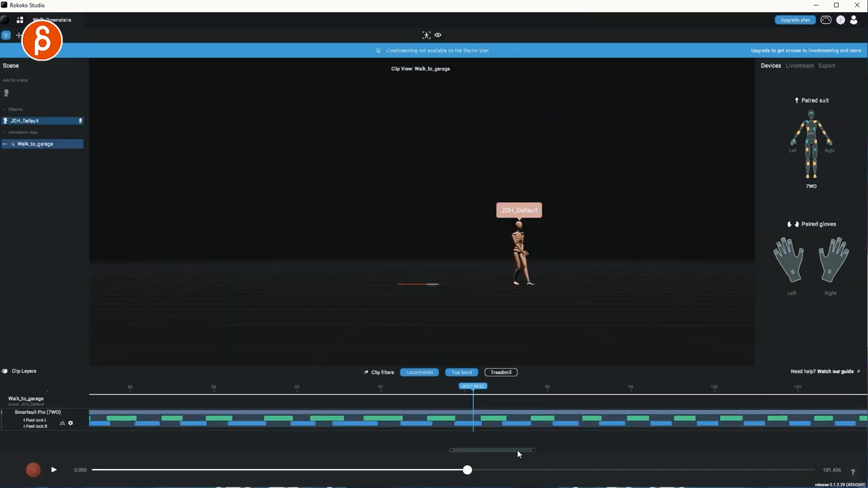
mouse_move(459, 423)
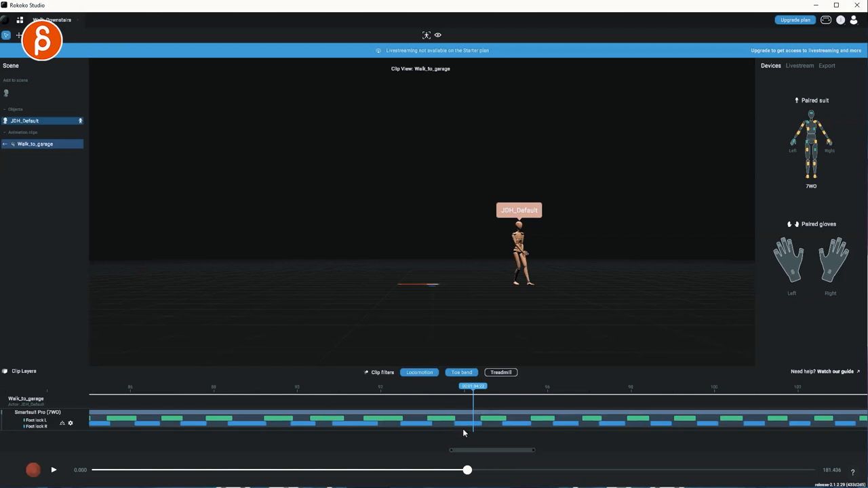
mouse_move(465, 395)
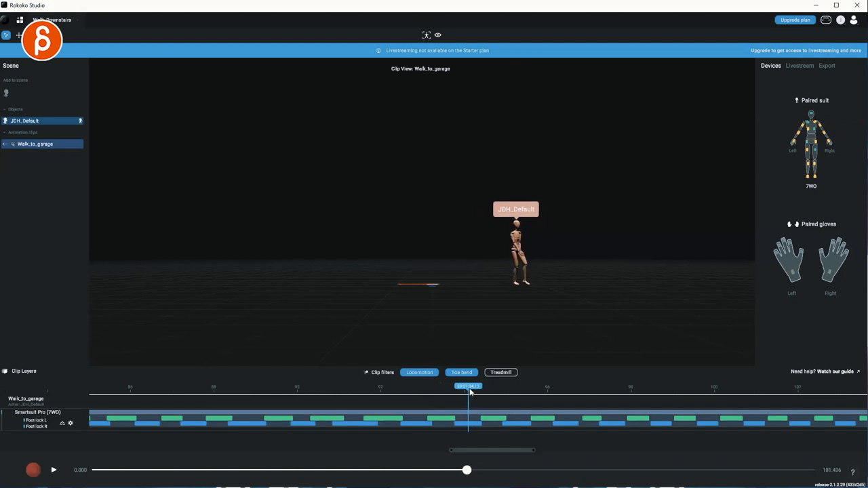
drag(468, 387, 461, 386)
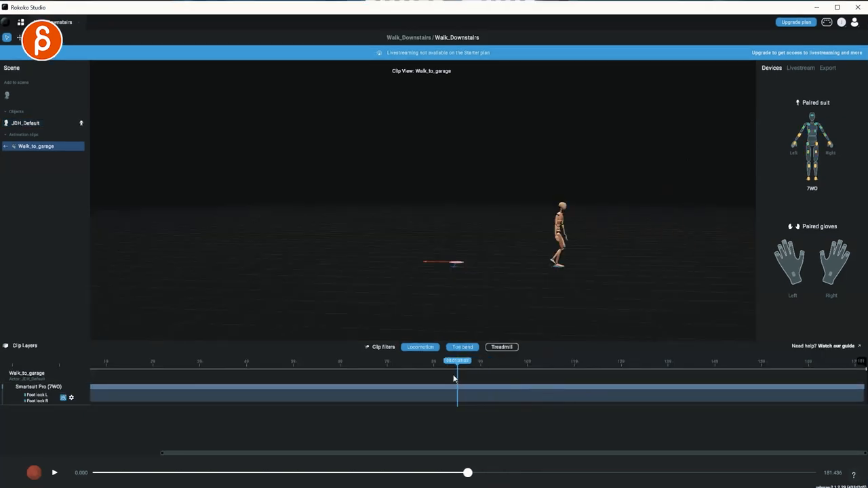
- Scrub forward through Walk_to_garage, jumping to later frames to follow the character's root motion
drag(457, 368, 511, 369)
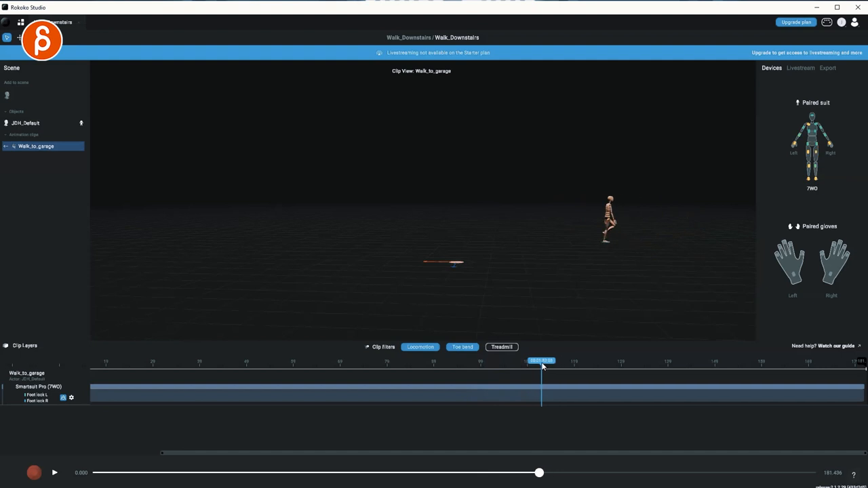
click(53, 471)
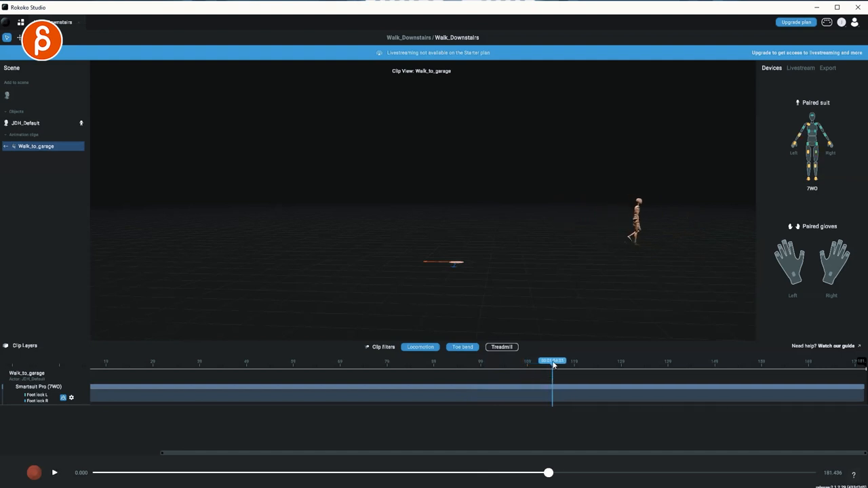
click(52, 475)
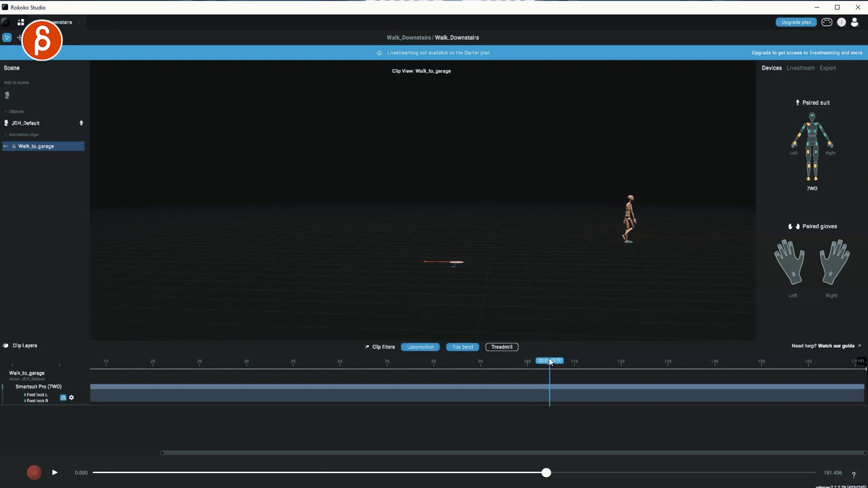
drag(549, 361, 590, 361)
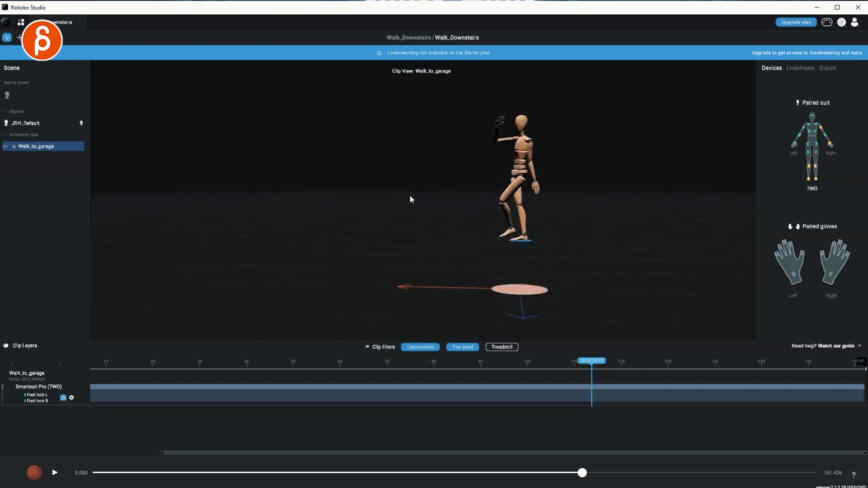
click(53, 472)
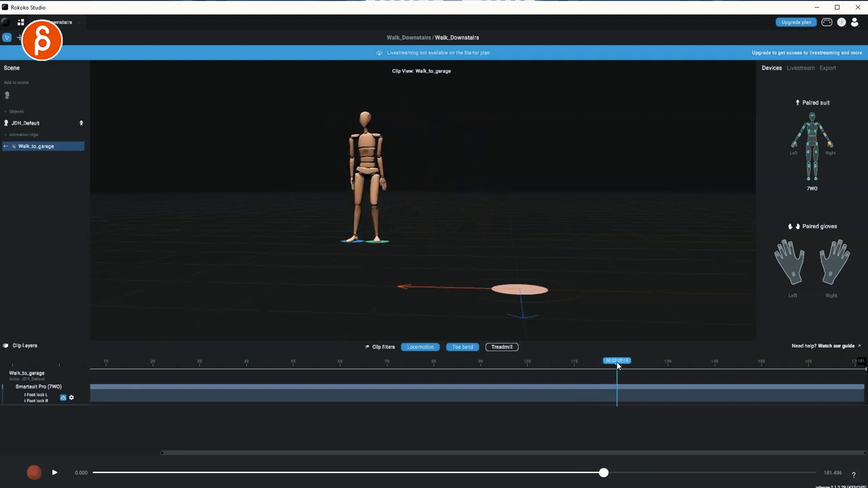
- Rewatch the stride from slightly earlier and face the character front-on near the clip's end
drag(617, 361, 599, 361)
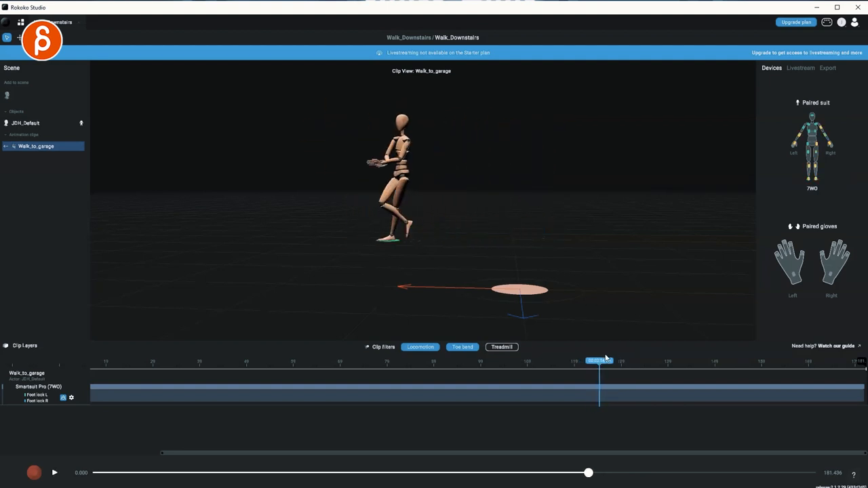
click(55, 471)
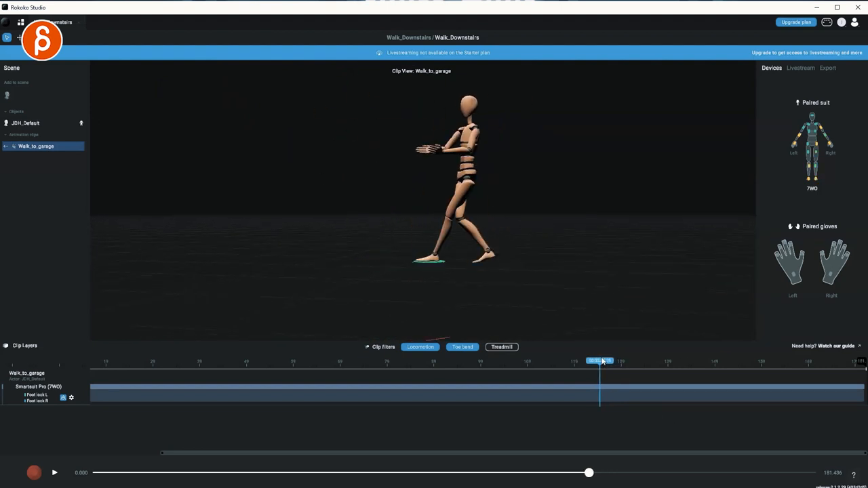
drag(600, 360, 604, 360)
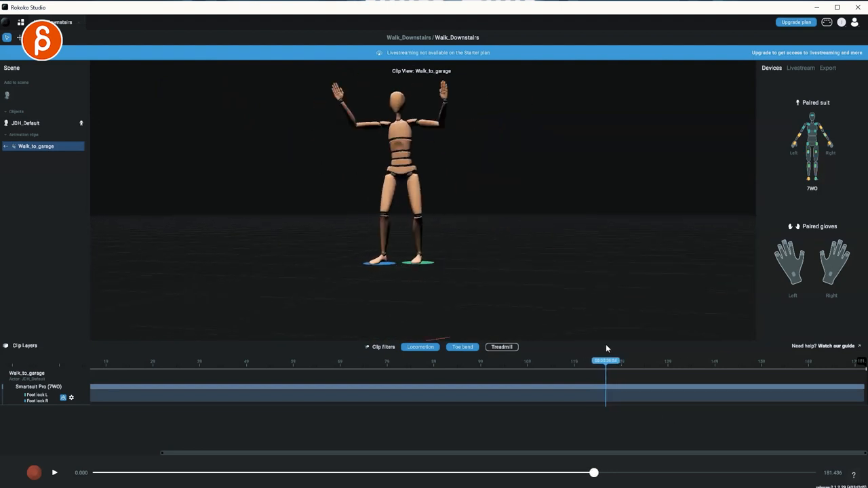
click(53, 473)
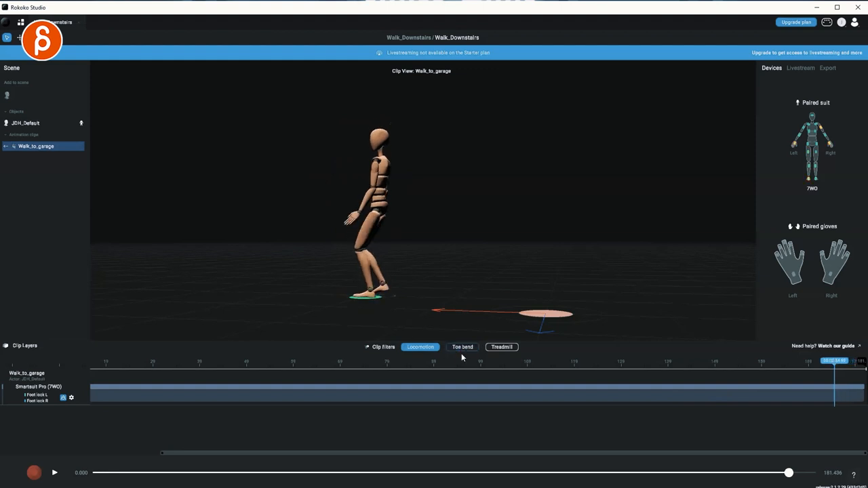
- Enable the Toe bend filter, replay the walk with Locomotion off then back on, ending near the clip's end
click(53, 471)
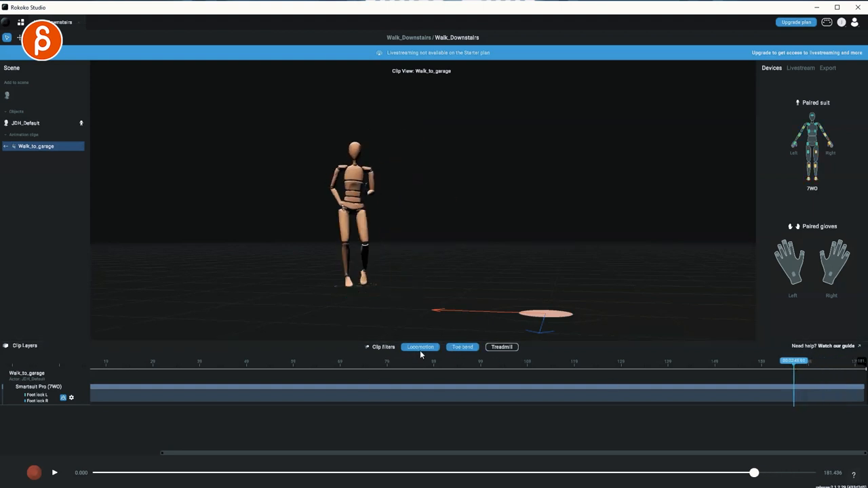
click(52, 475)
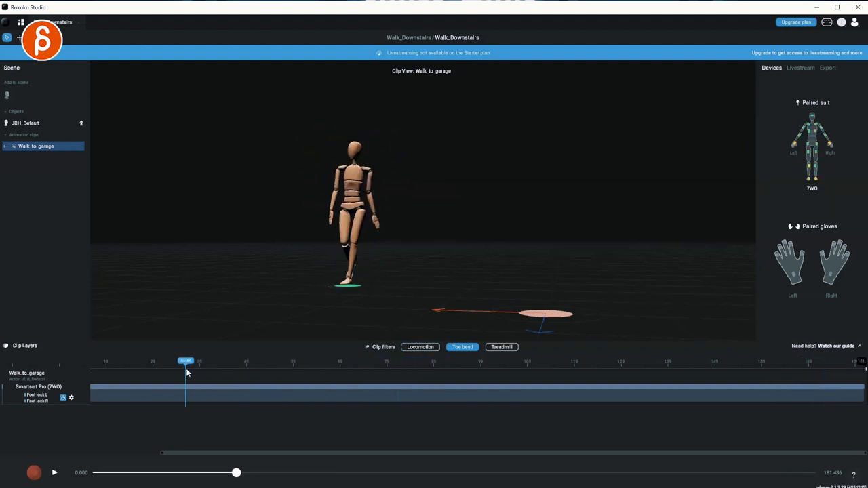
click(54, 472)
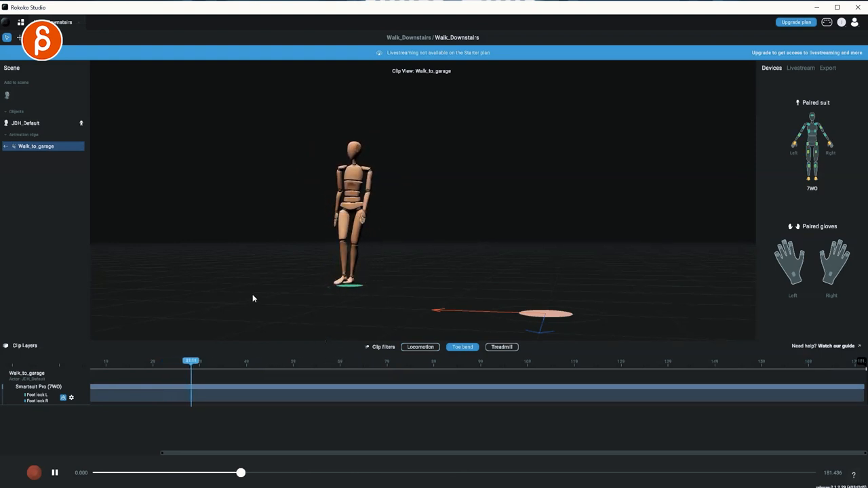
click(54, 469)
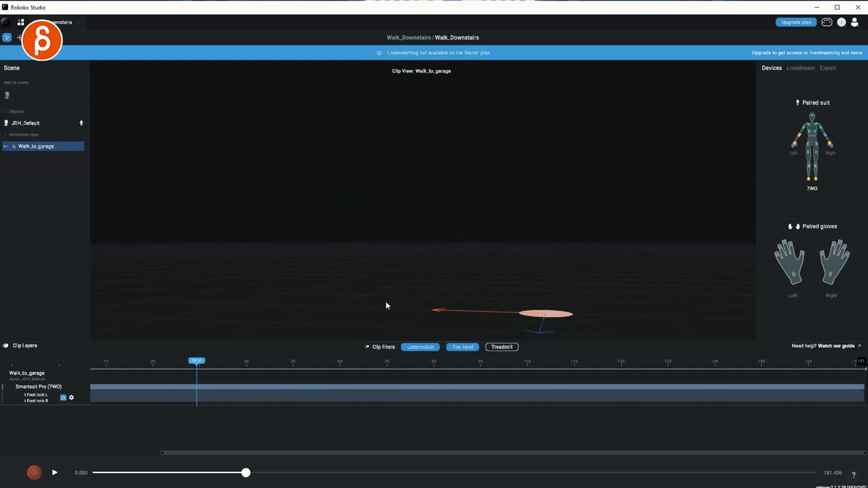
drag(197, 360, 561, 360)
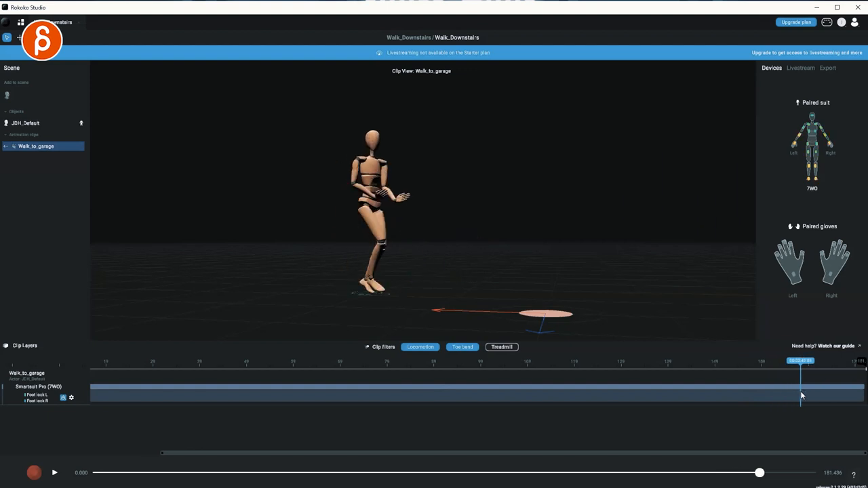
mouse_move(171, 147)
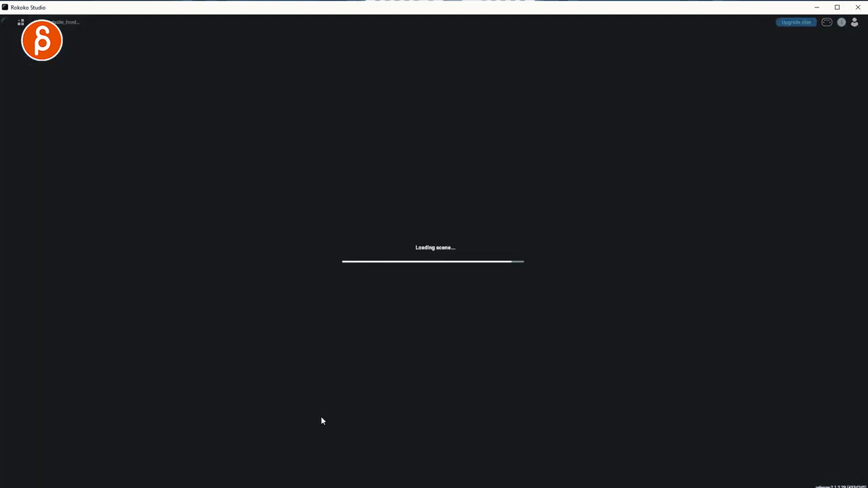
mouse_move(340, 391)
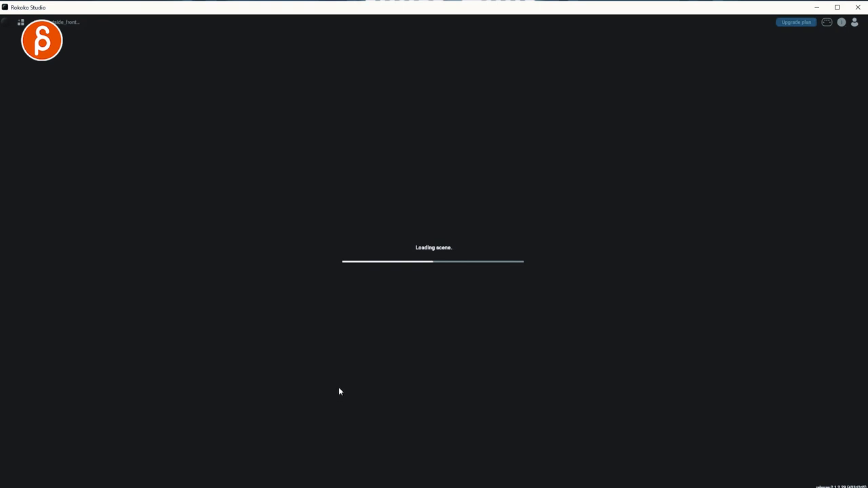
mouse_move(328, 374)
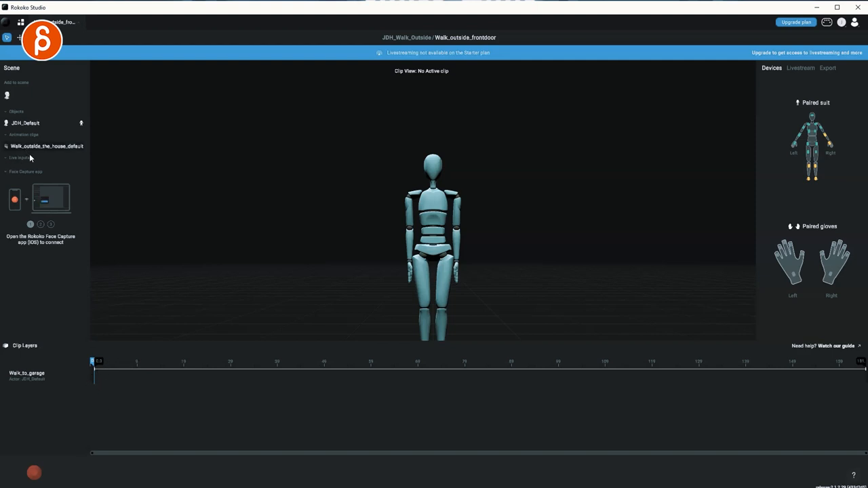
- Activate Walk_outside_the_house_default from the Scene panel and play it past the arm-raising start into the walk
click(44, 147)
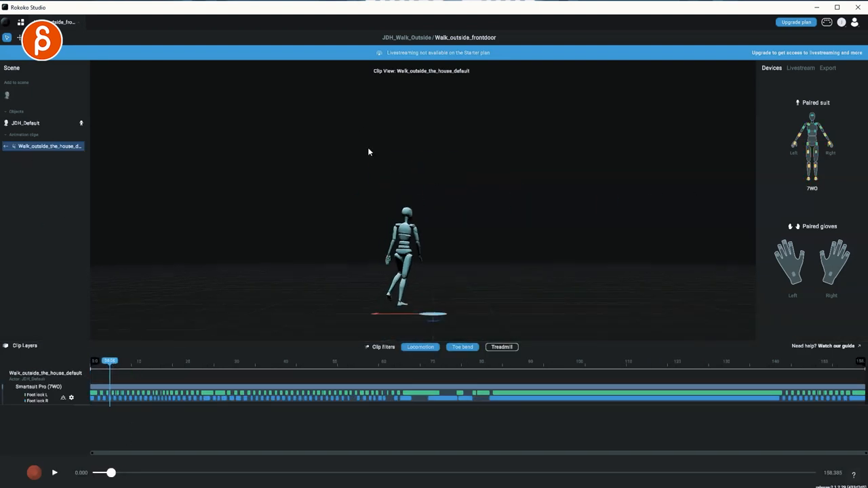
click(52, 473)
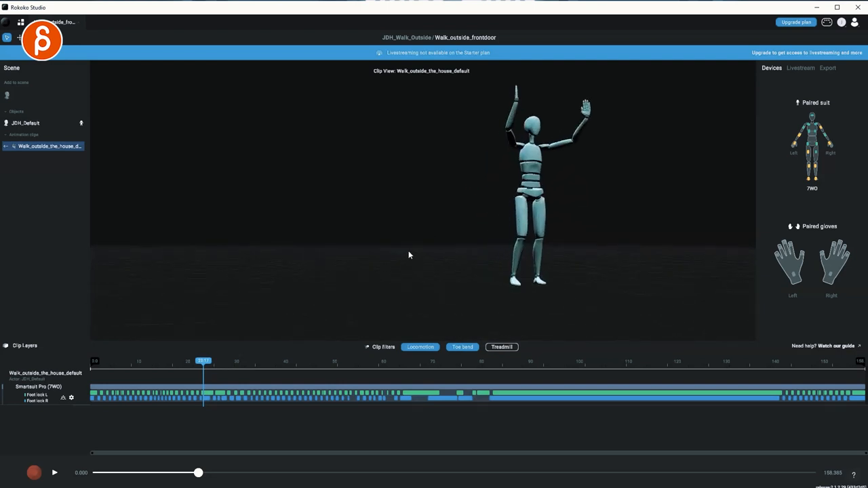
drag(203, 366, 196, 366)
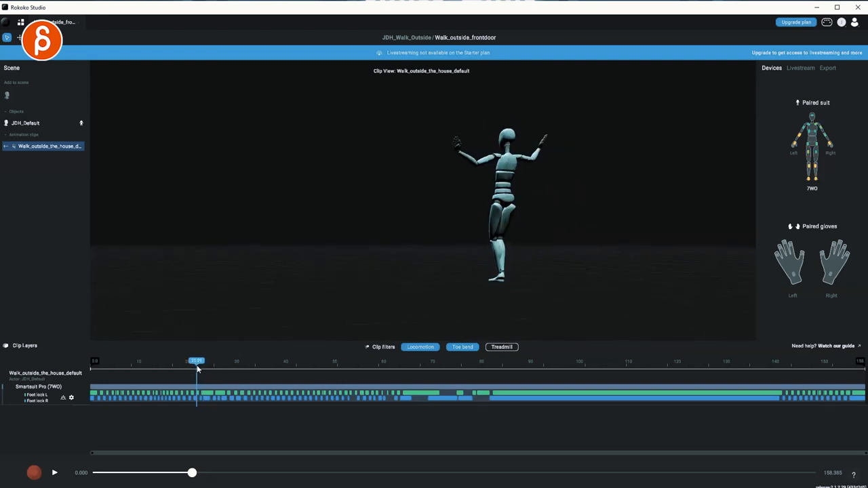
click(52, 475)
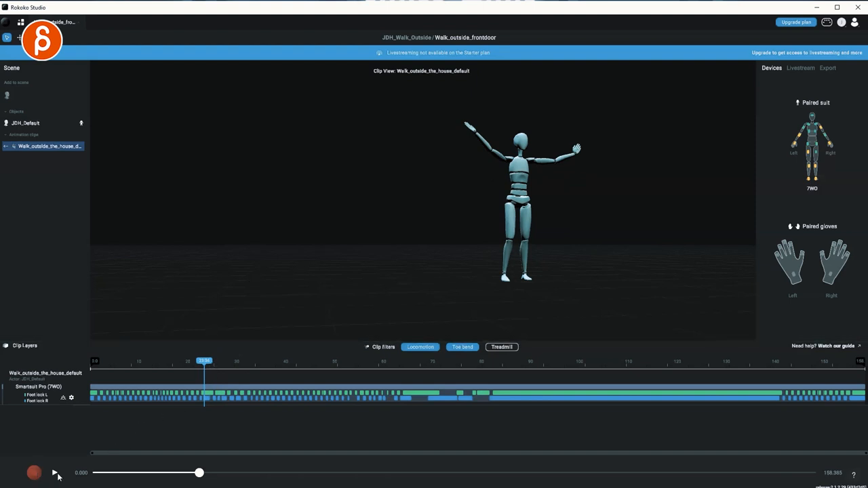
click(53, 474)
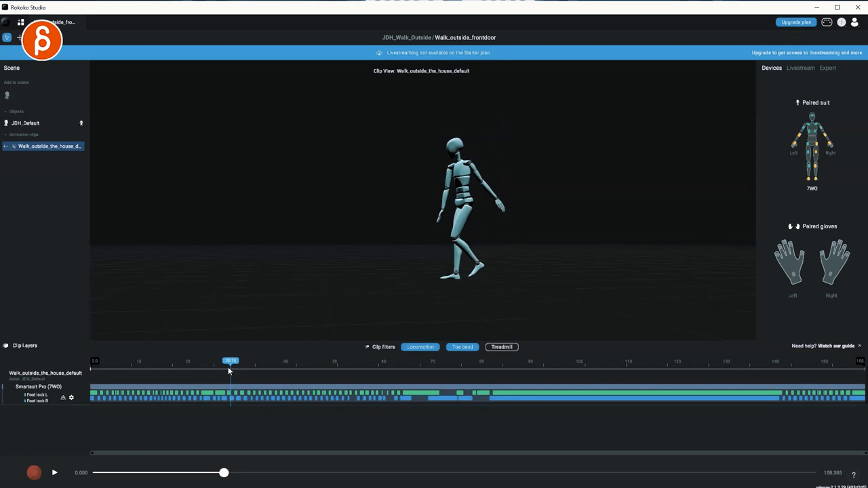
- Play the outdoor walk to its end, restart it from the beginning and pause as the figure strides past
drag(231, 367, 214, 366)
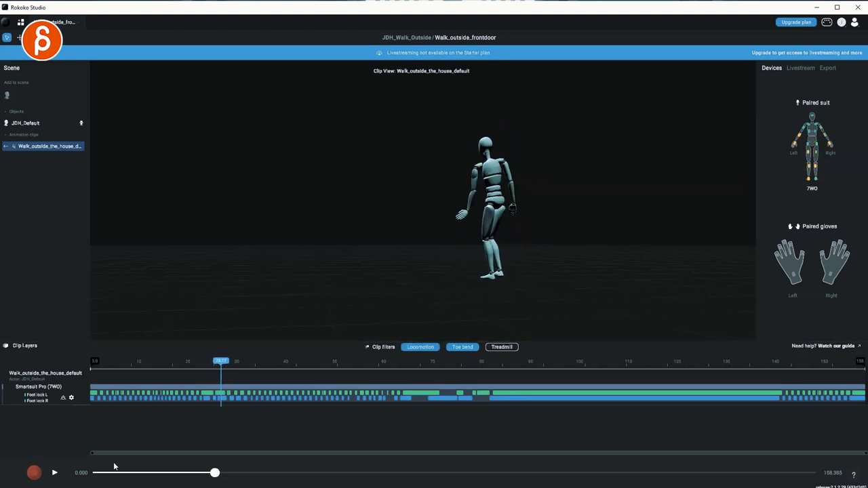
click(51, 471)
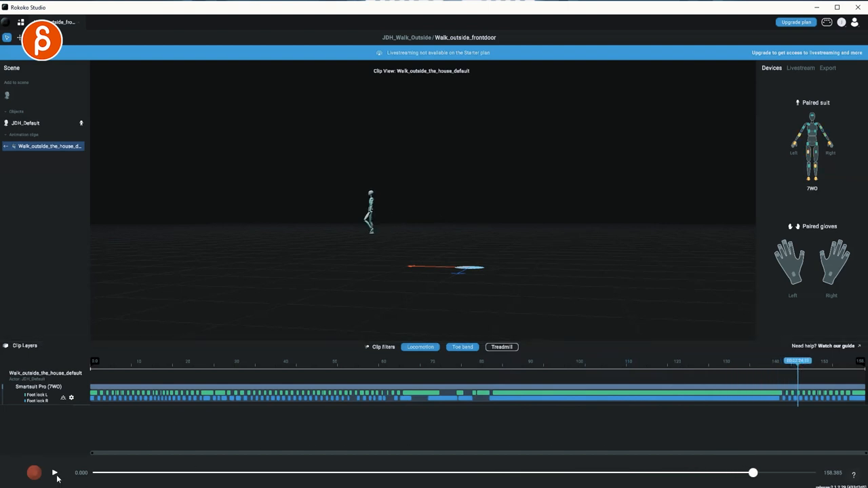
click(53, 472)
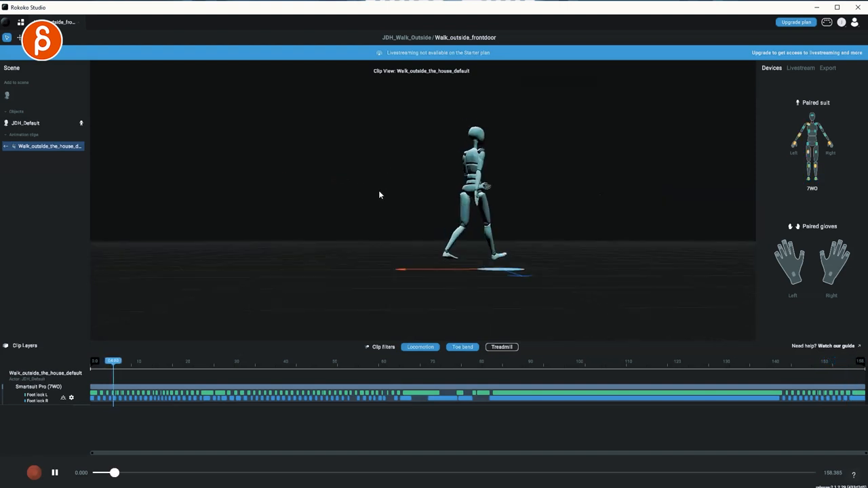
click(53, 472)
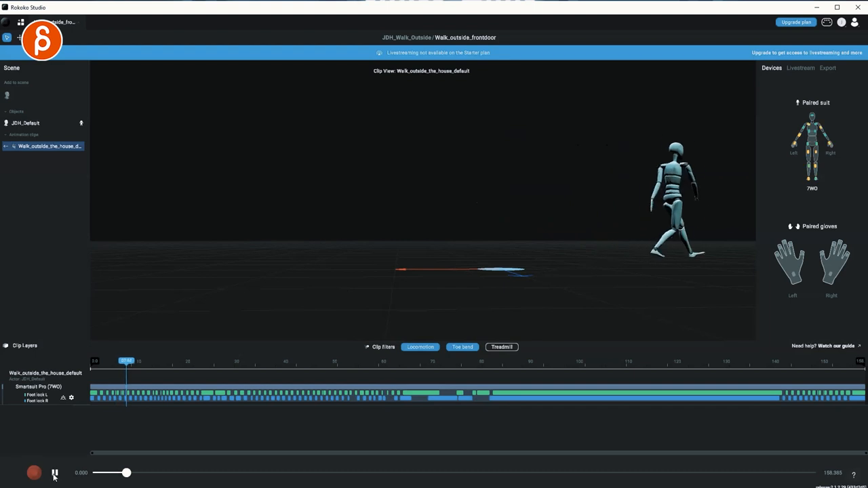
click(52, 473)
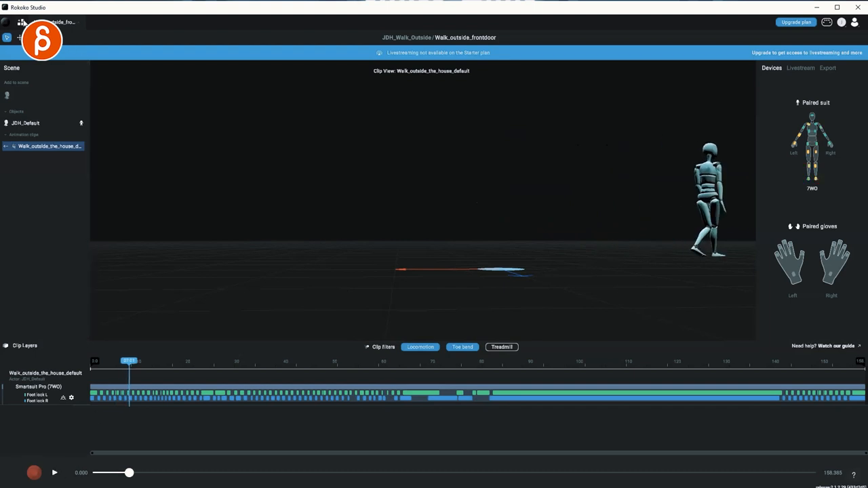
- Load the JDH_Custom_House_Walk scene with the JDH_Custom figure beside a second figure
click(24, 24)
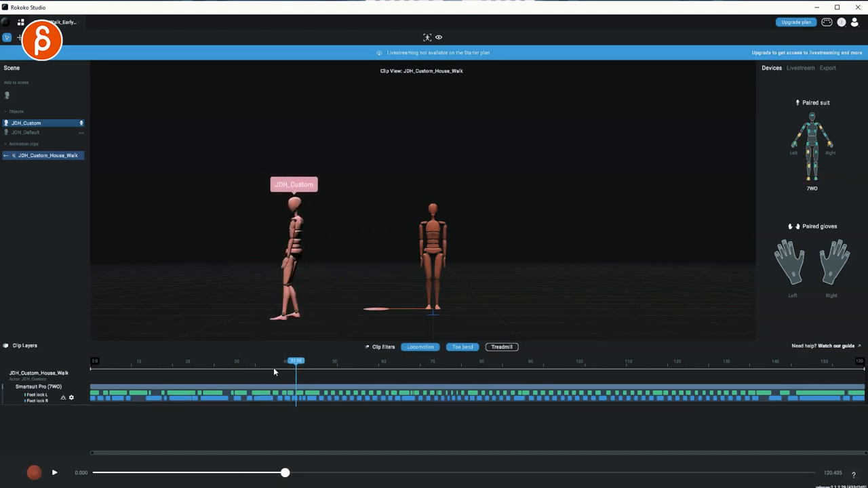
click(52, 474)
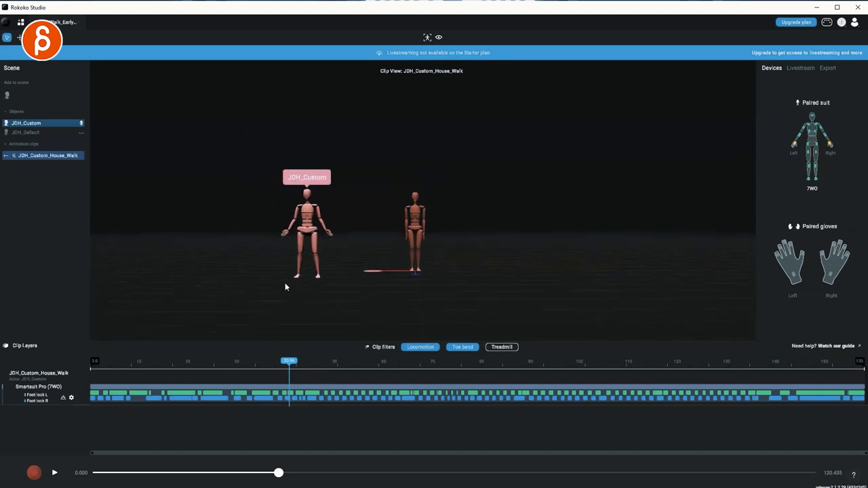
- Play the custom house walk while reframing the viewport on the walking character beside the second figure
drag(287, 360, 332, 360)
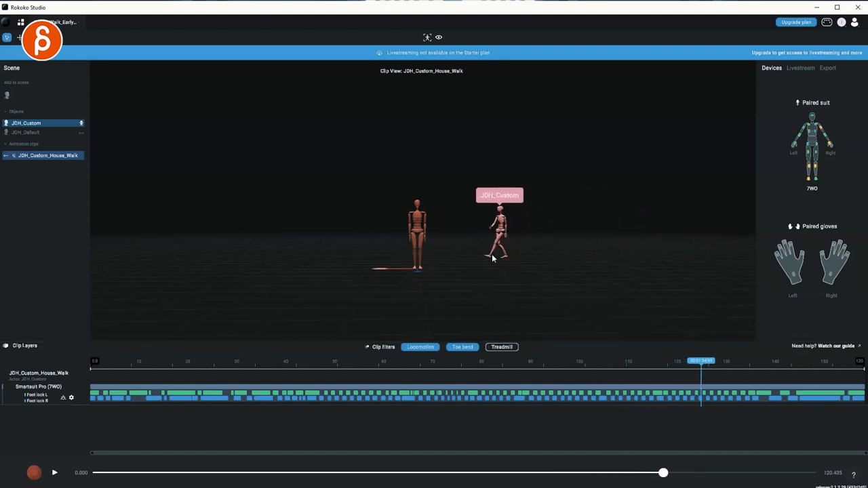
click(51, 476)
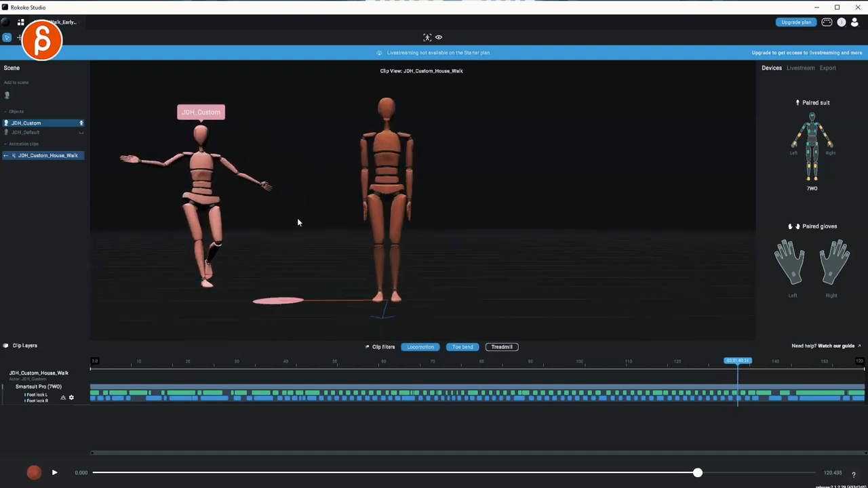
click(51, 474)
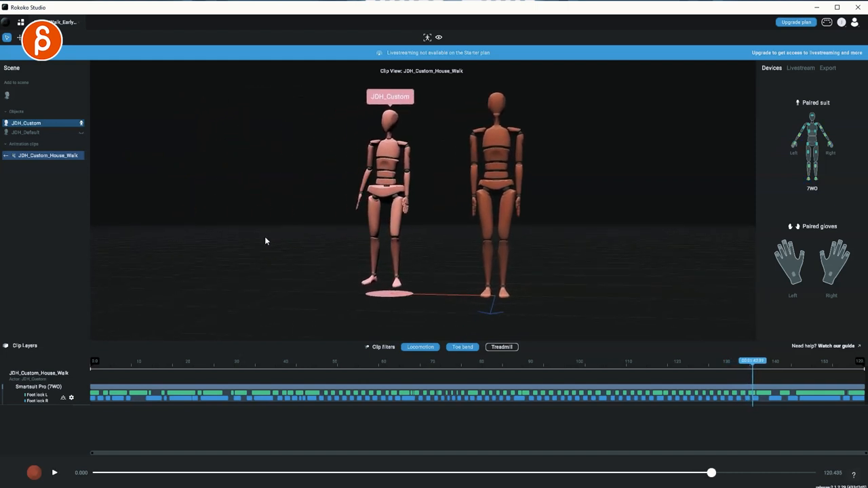
click(53, 474)
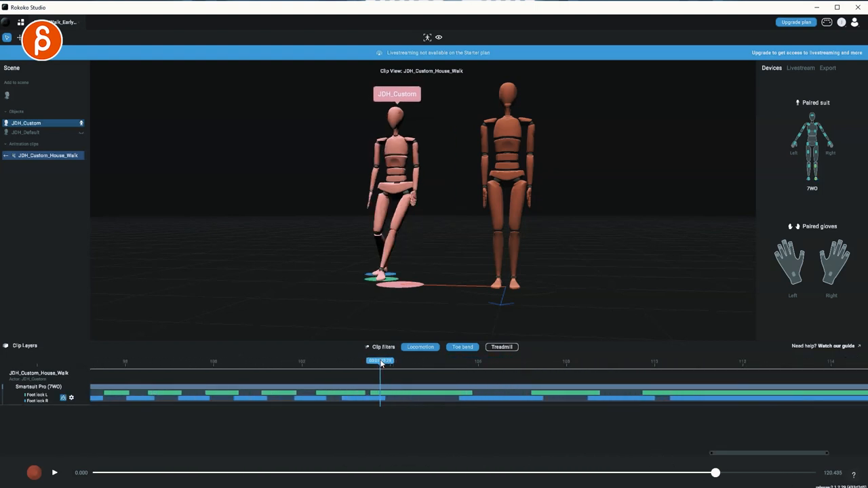
- Step frame by frame through one stride, back to where JDH_Custom's foot plants
drag(379, 361, 463, 361)
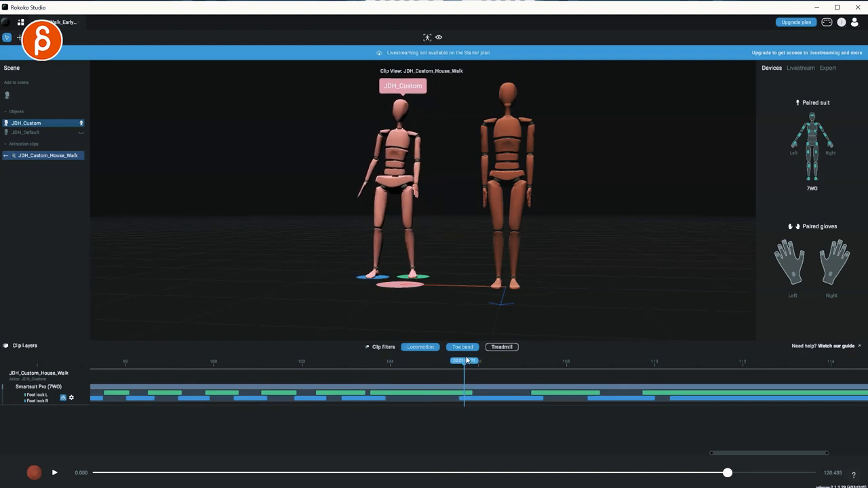
drag(463, 360, 461, 360)
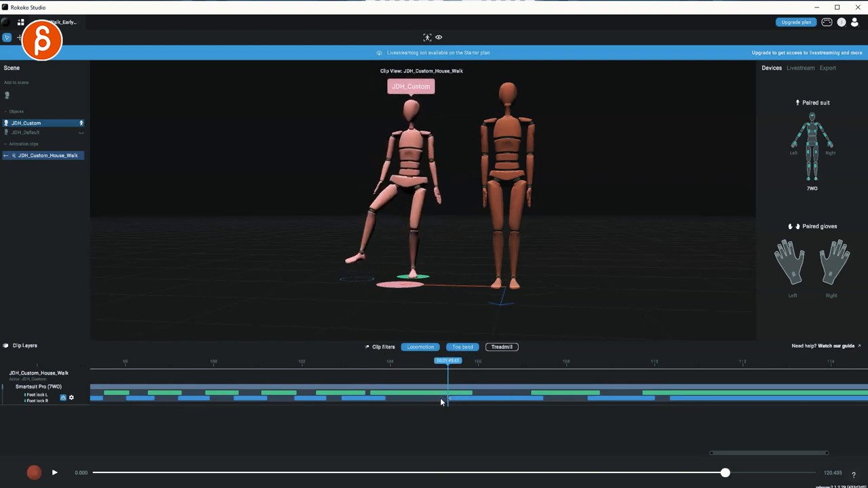
drag(447, 363, 436, 364)
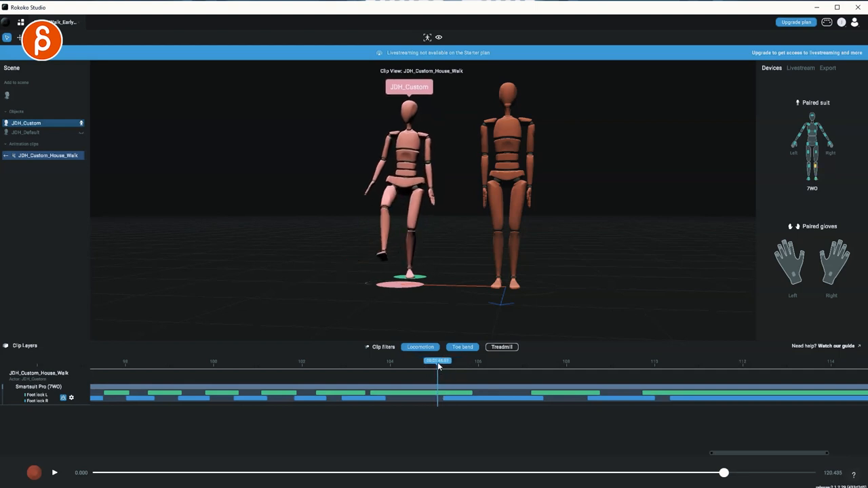
click(55, 471)
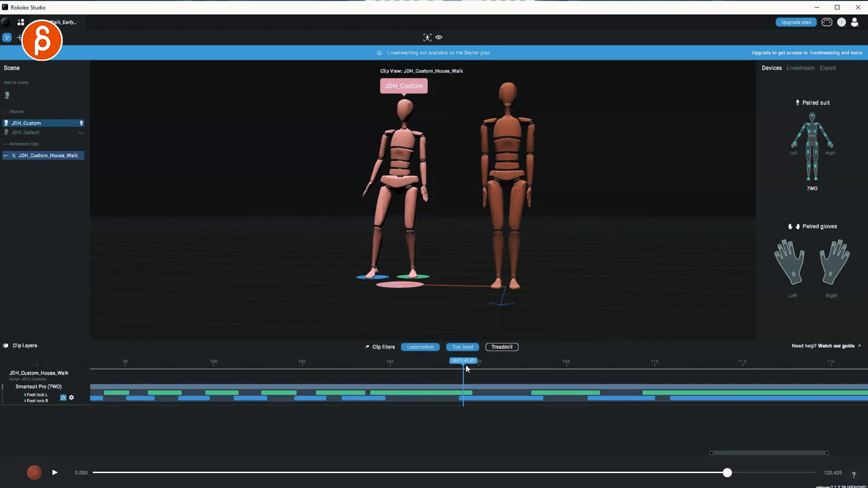
- Zoom the viewport onto the feet and plant markers, then back out to both full figures
drag(464, 361, 507, 360)
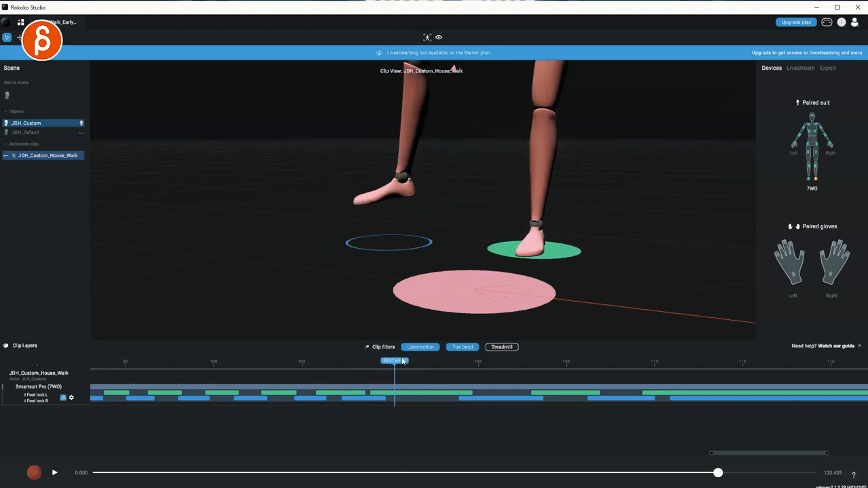
drag(395, 361, 423, 361)
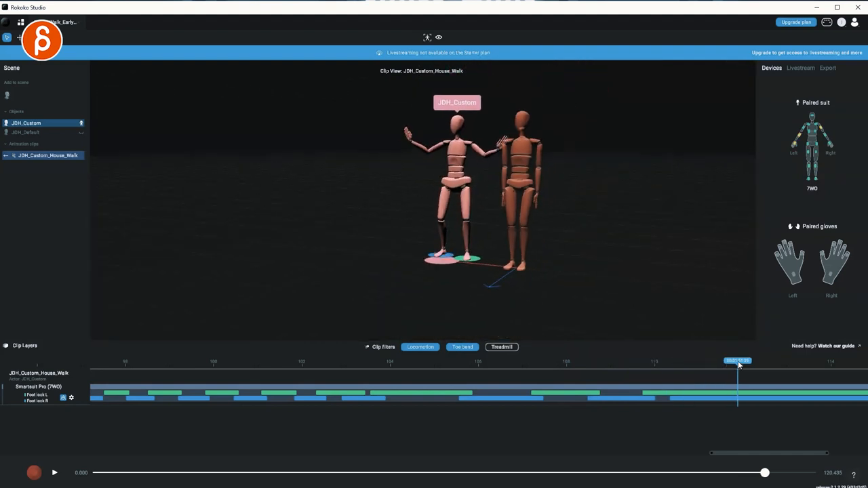
- Play the custom walk and jump back to near the clip's beginning
click(53, 475)
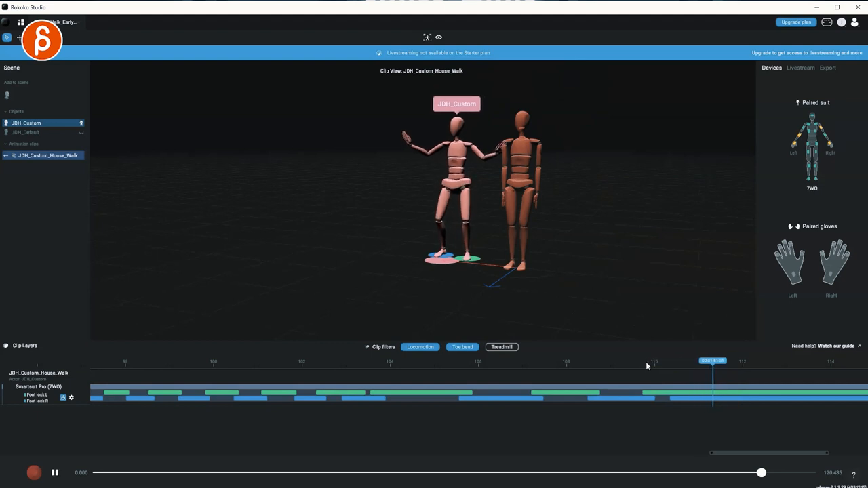
click(54, 475)
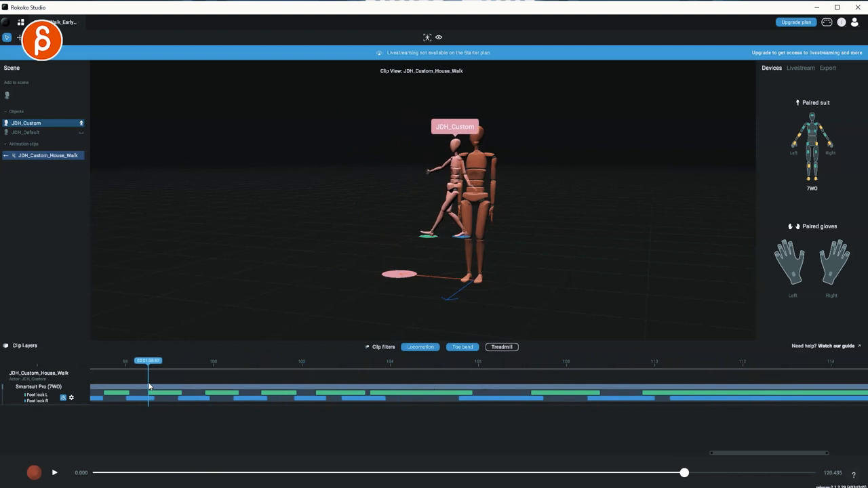
- Move to a frame just after the start and play the custom walk again
click(52, 472)
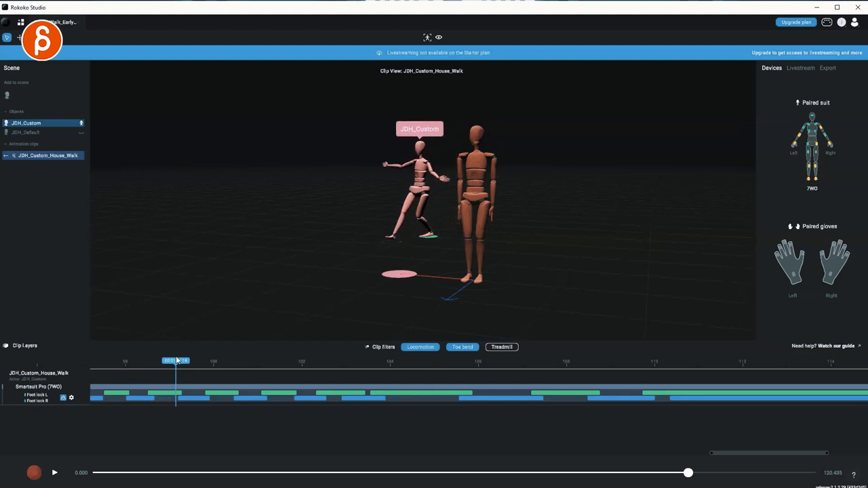
click(53, 475)
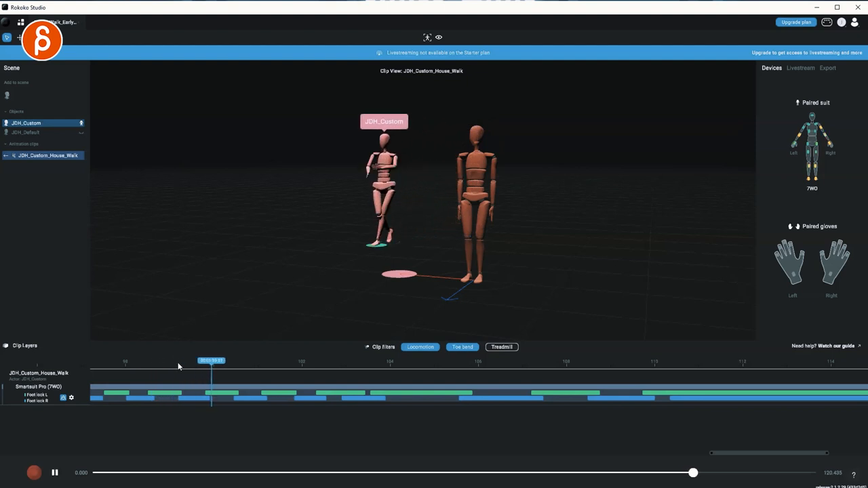